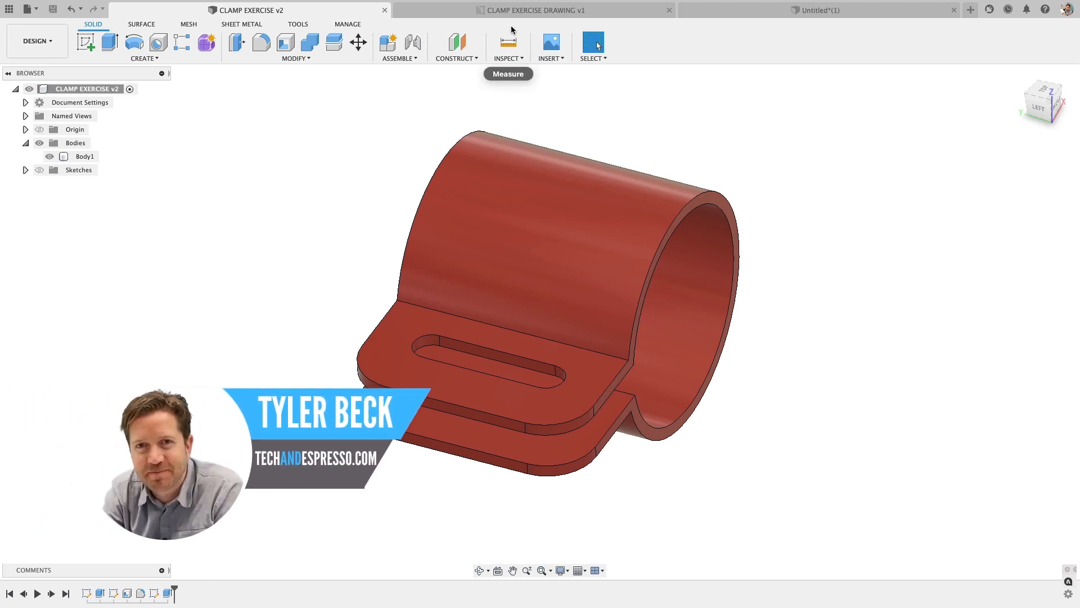
# Step: Review the CLAMP EXERCISE v2 model and drawing, then switch to the Untitled*(1) design
pyautogui.click(532, 10)
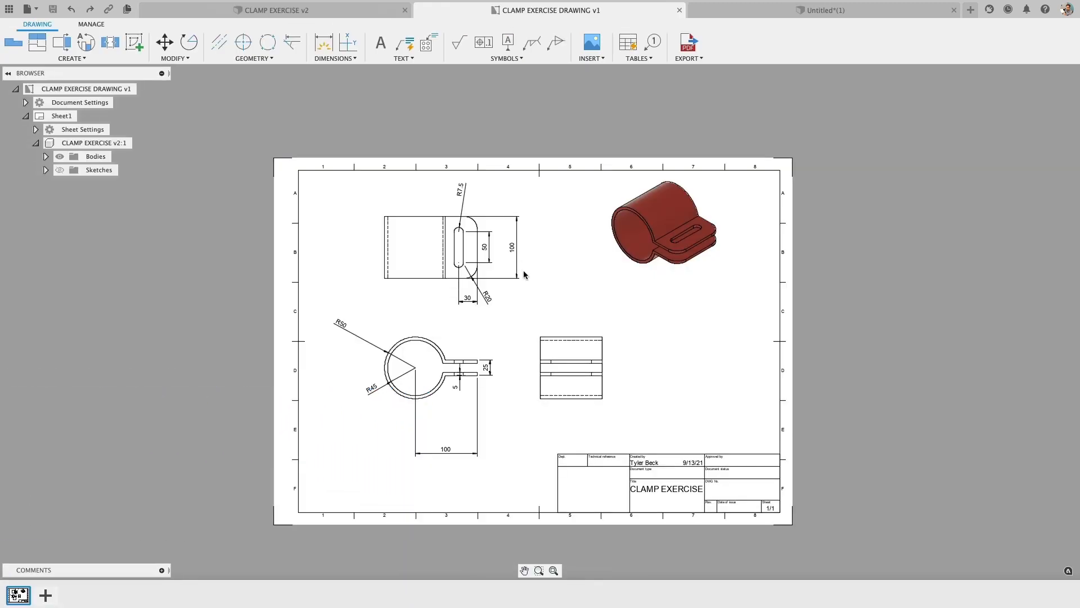
pyautogui.click(430, 369)
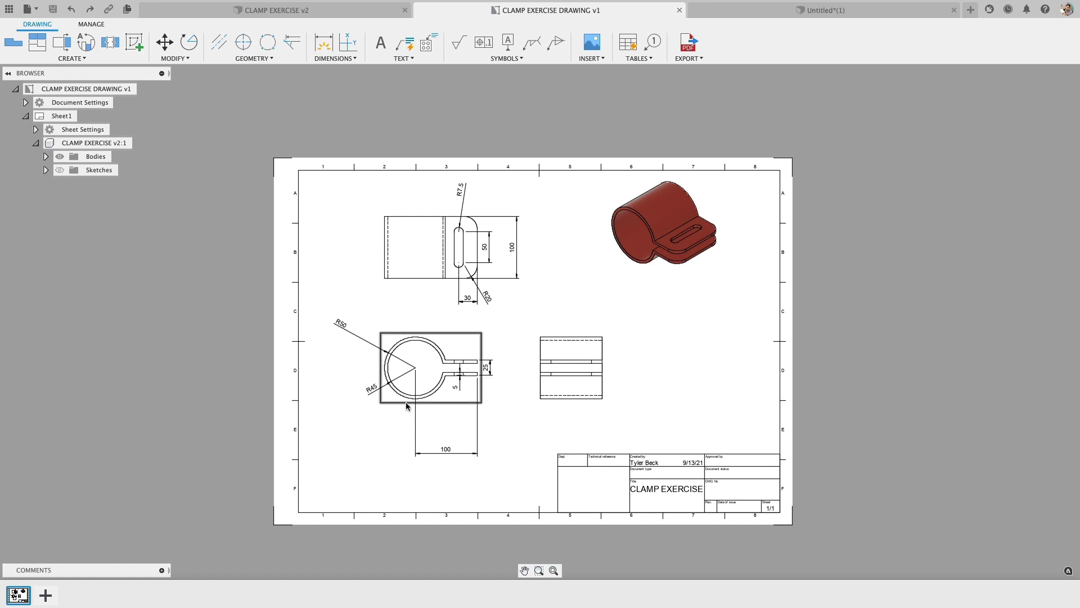
pyautogui.click(824, 10)
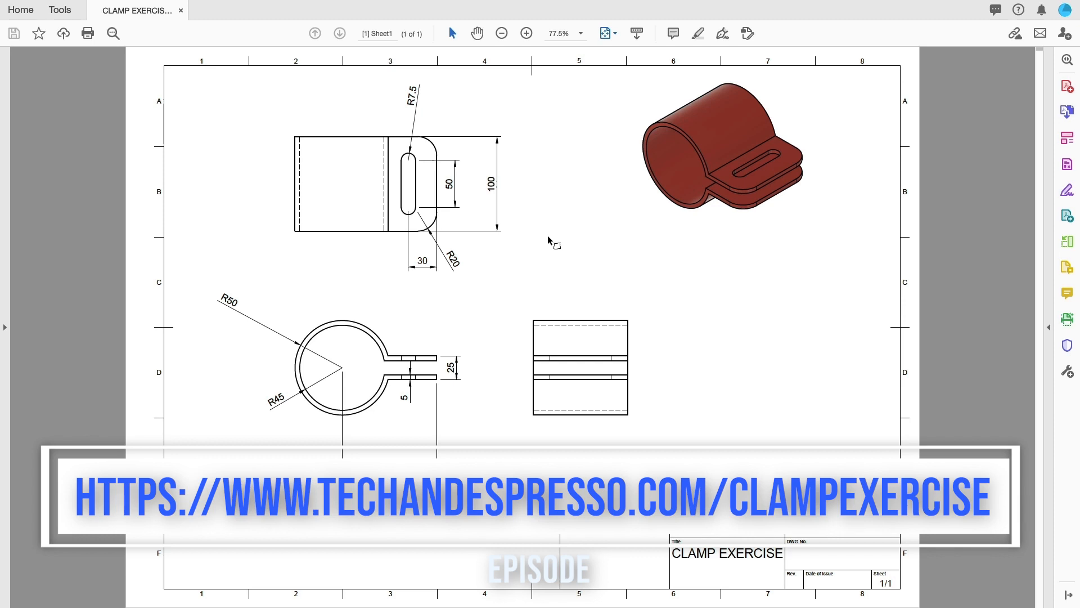
pyautogui.click(970, 10)
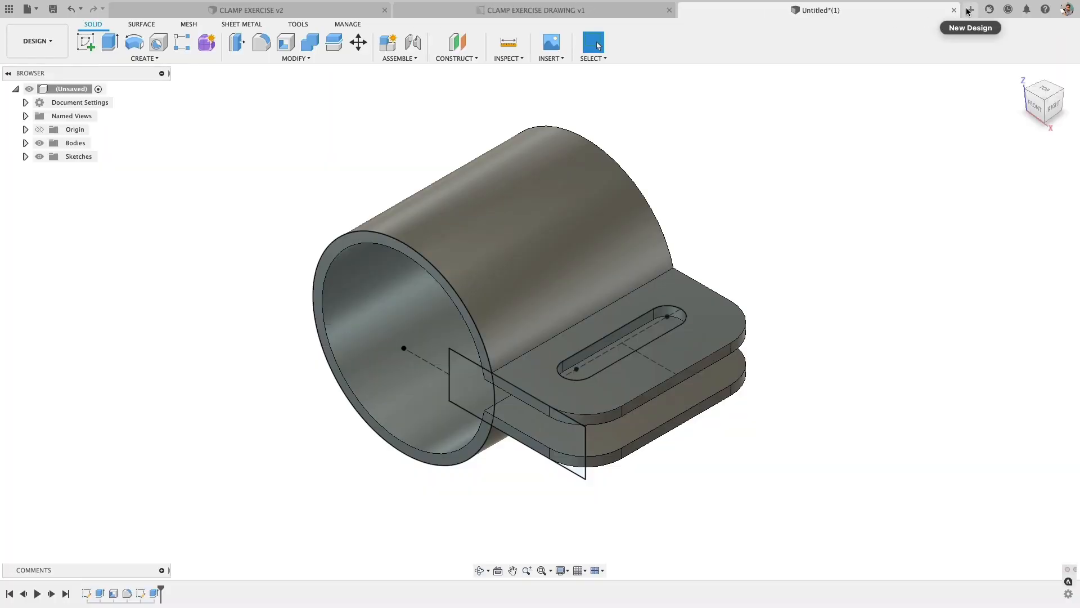
# Step: Create a new design saved as CLAMP EXERCISE DEMO holding a new Component1
pyautogui.click(968, 10)
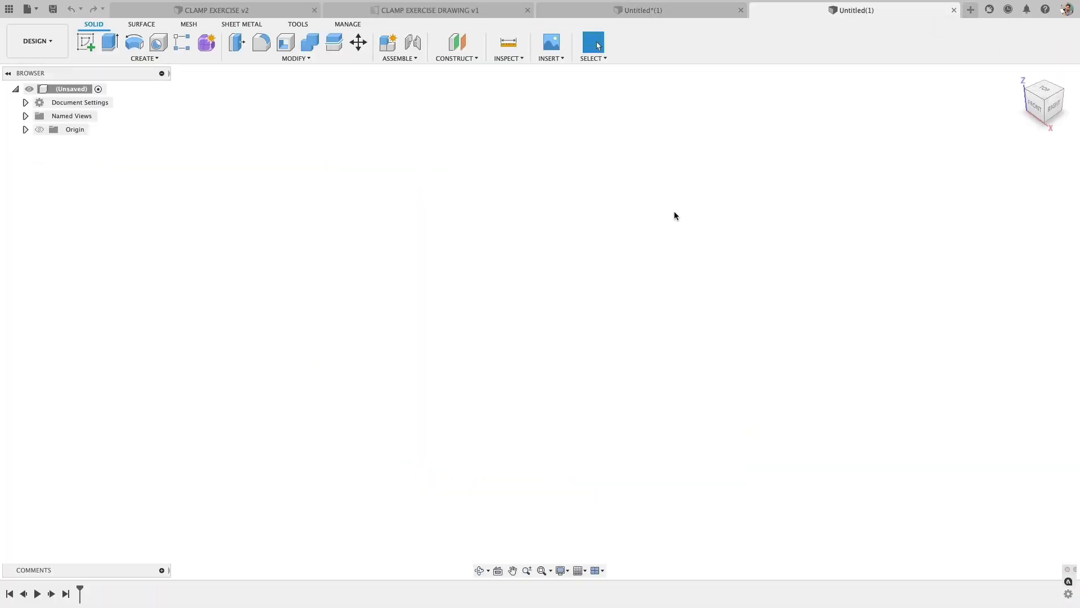
pyautogui.moveTo(85, 43)
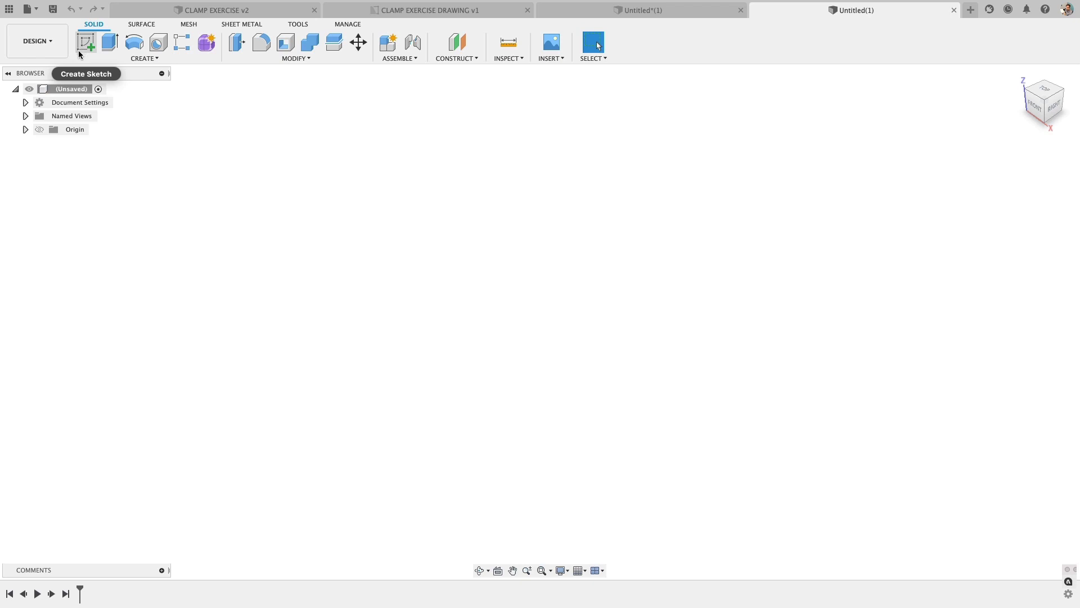
pyautogui.moveTo(49, 37)
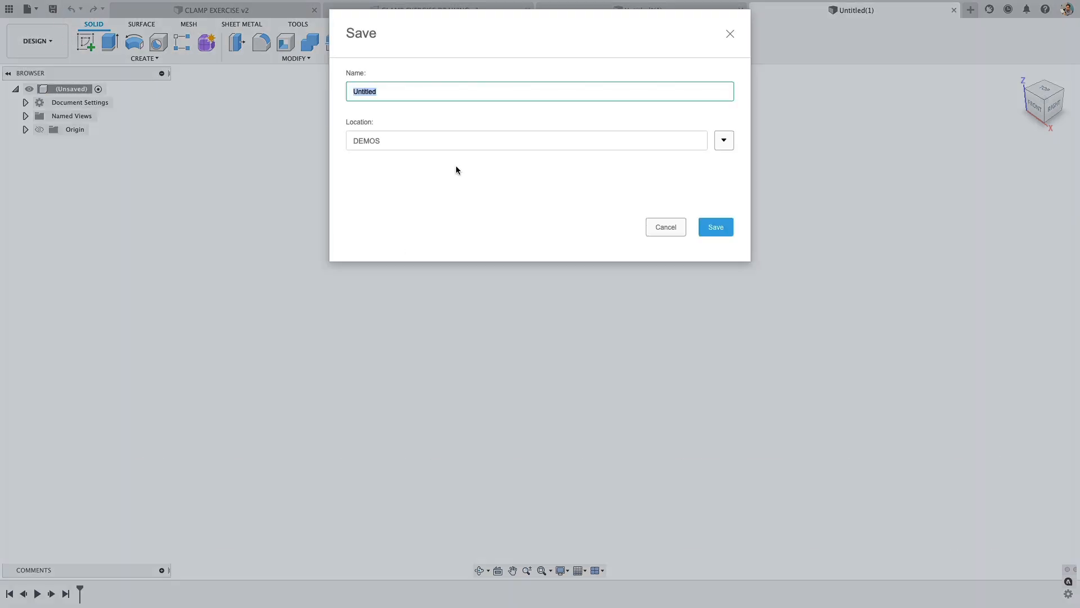
pyautogui.click(714, 227)
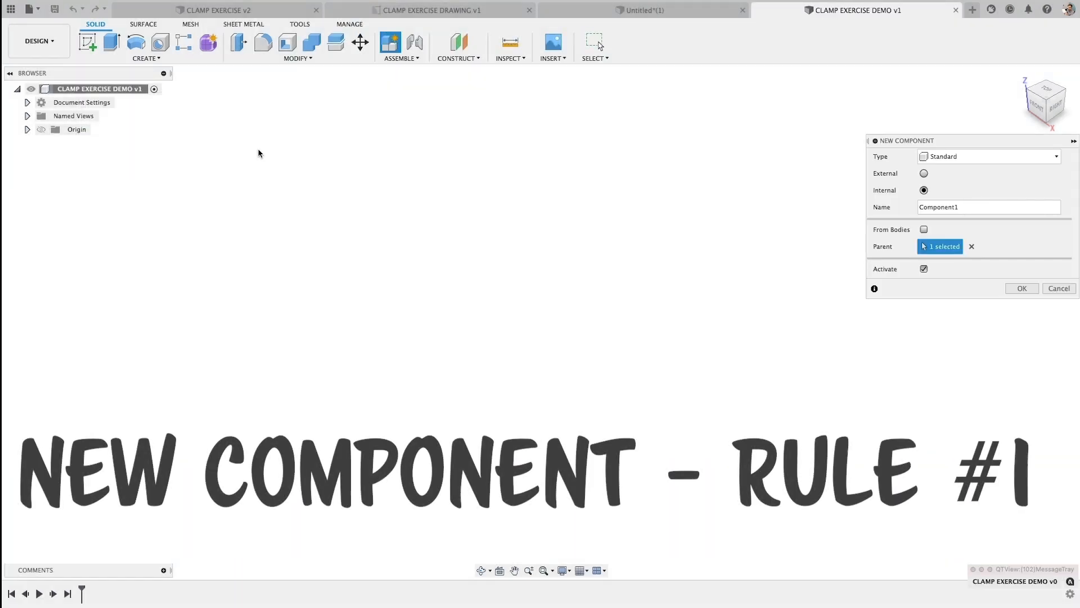
pyautogui.click(1022, 288)
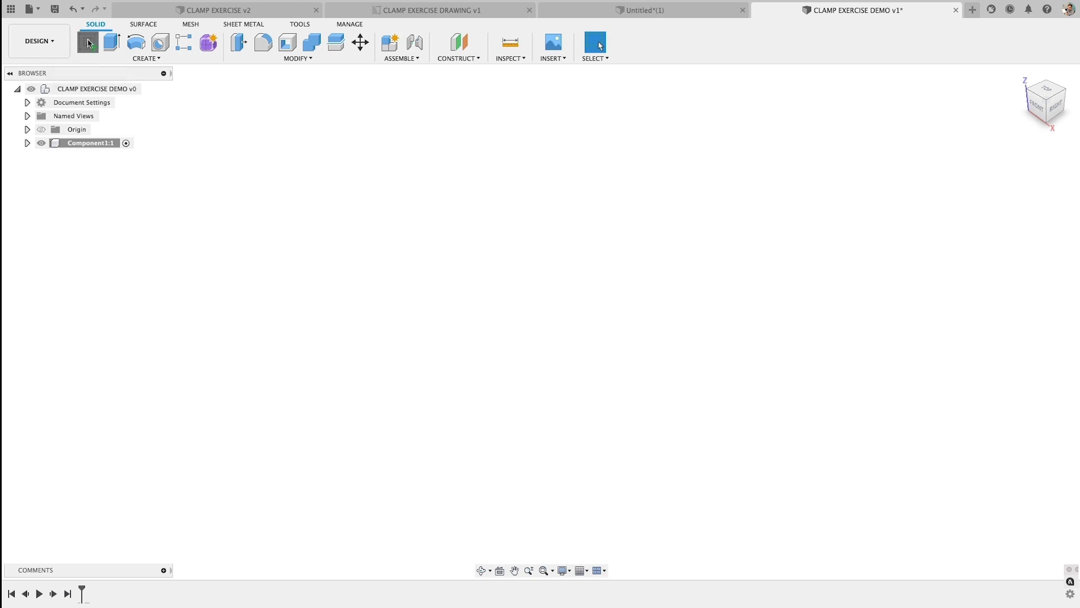
# Step: Sketch a 100 mm diameter centre circle and an overlapping rectangle 25 mm tall
pyautogui.click(86, 41)
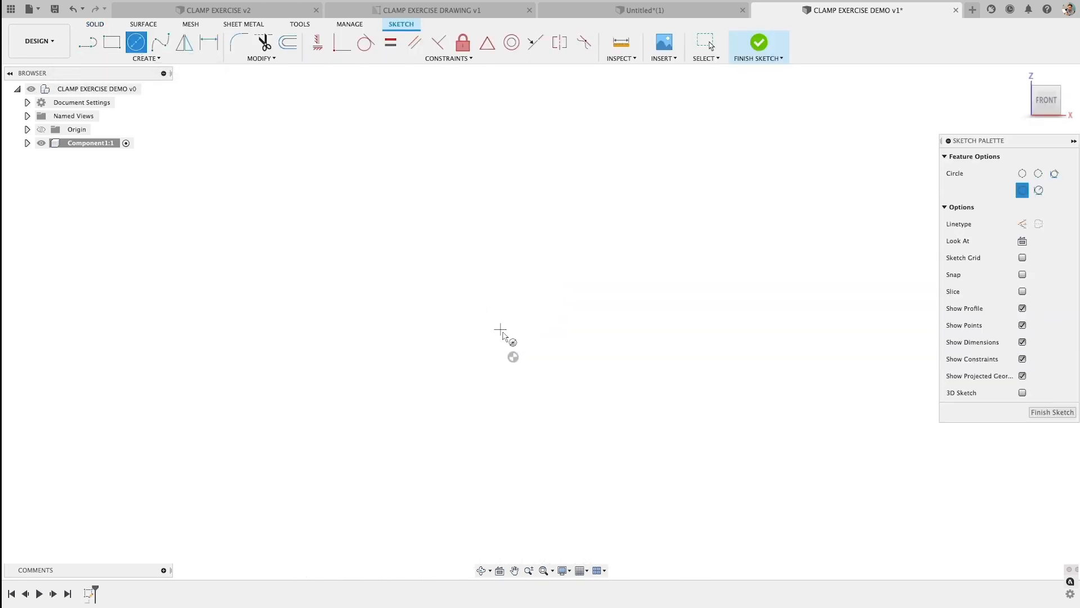
pyautogui.moveTo(513, 356); pyautogui.dragTo(513, 461)
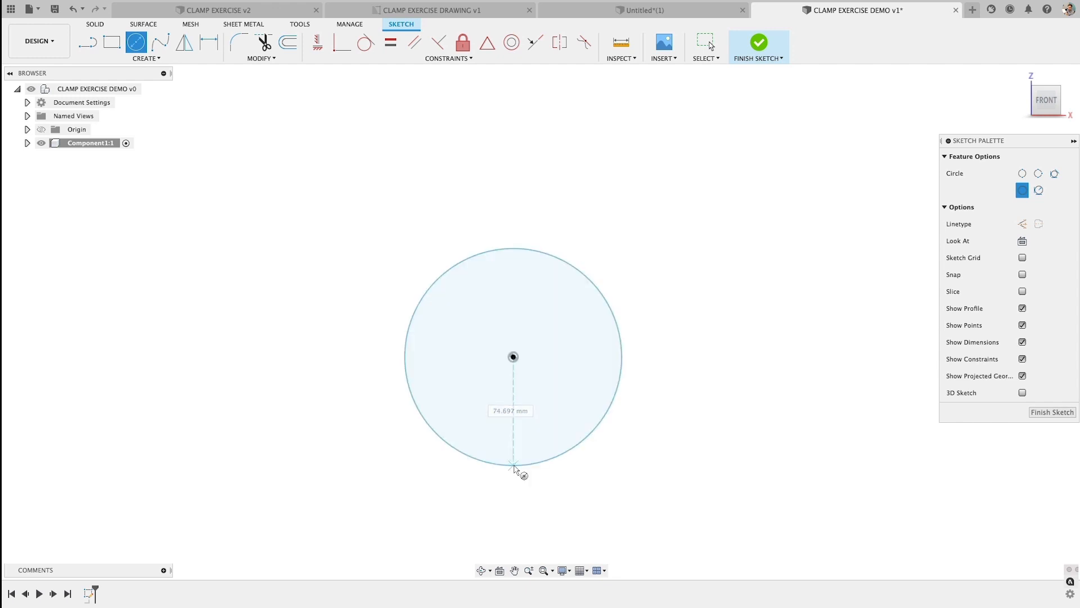
pyautogui.click(111, 42)
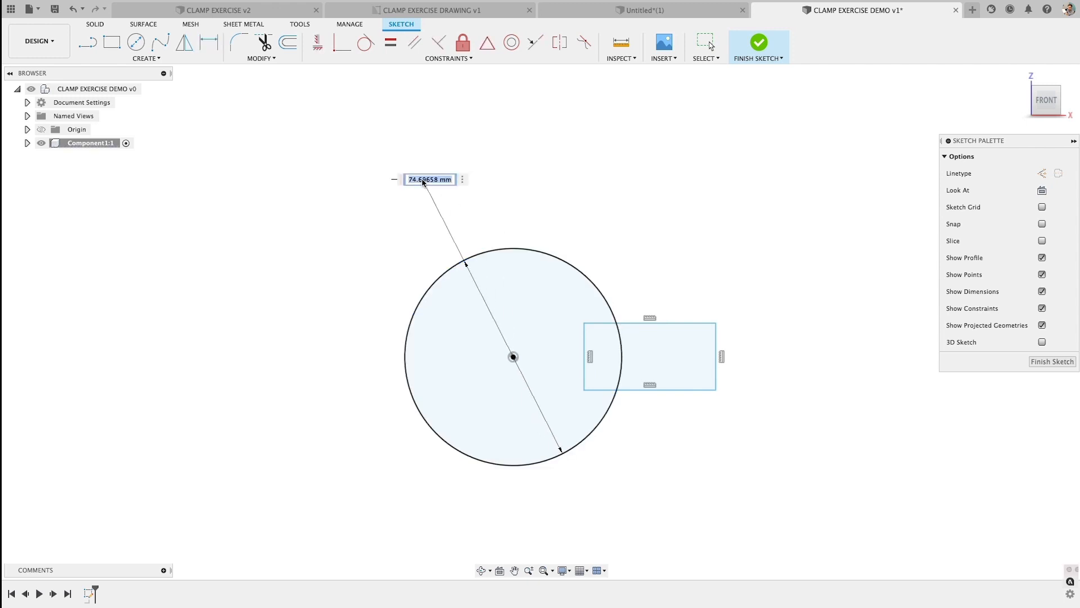
pyautogui.write('100.00')
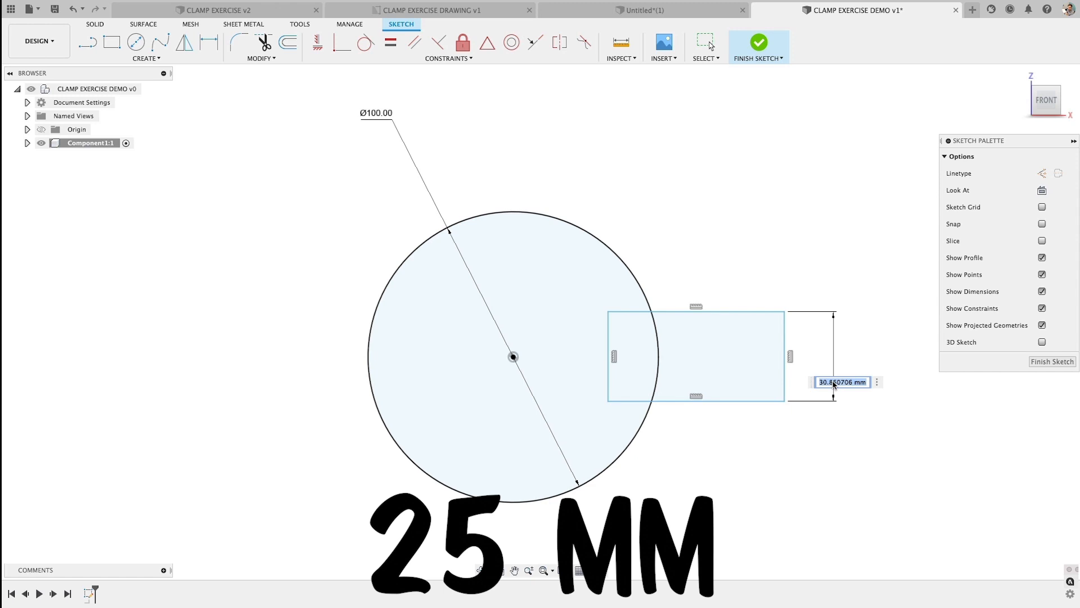
pyautogui.write('25')
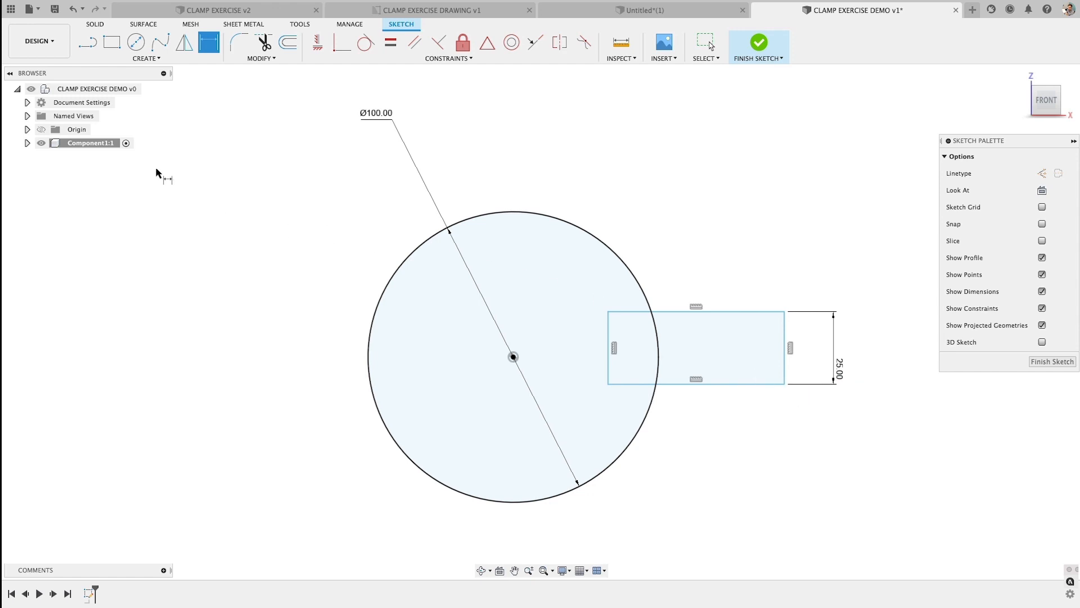
# Step: Confirm in Document Settings that the design units are millimetres
pyautogui.click(27, 102)
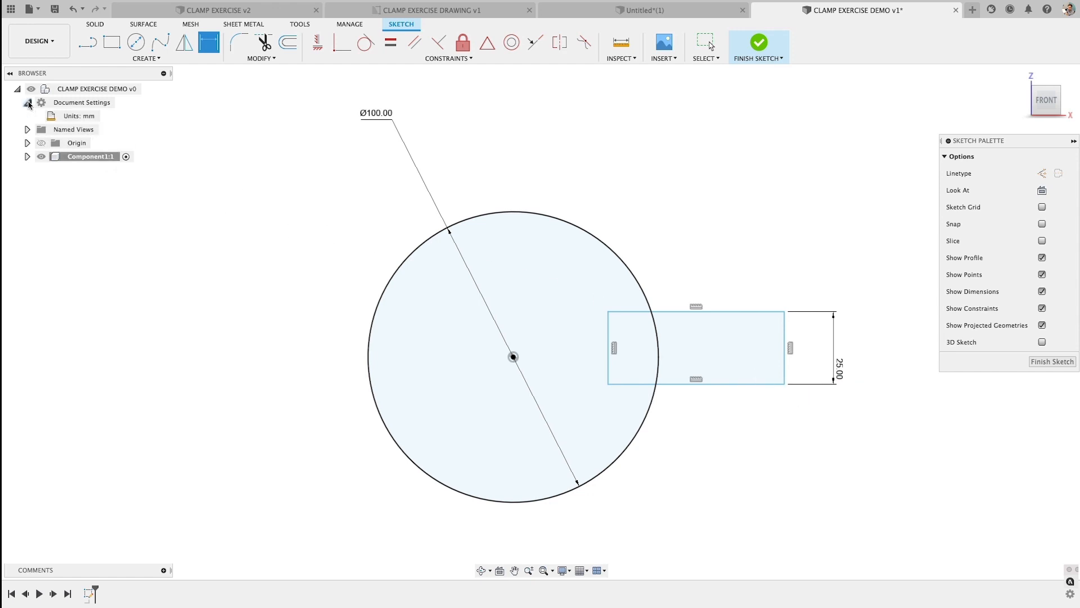
pyautogui.click(77, 116)
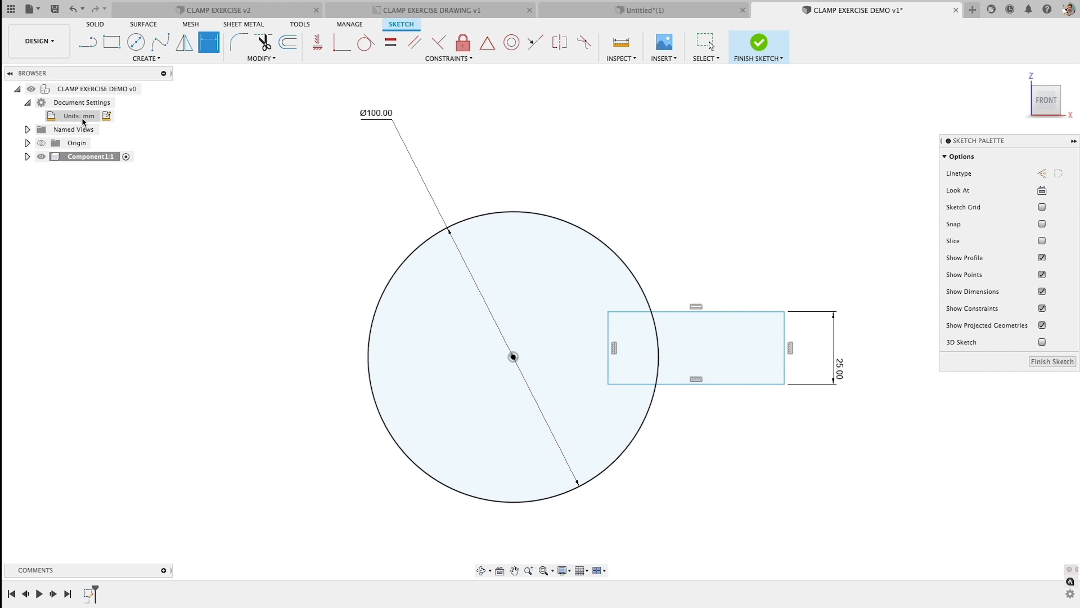
pyautogui.moveTo(524, 320)
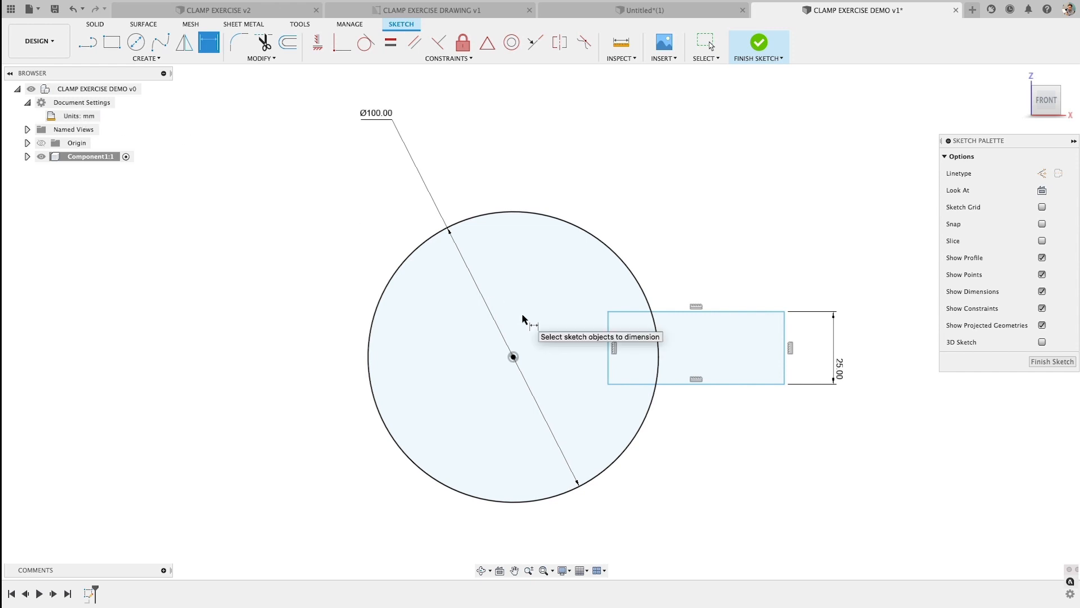
pyautogui.click(607, 347)
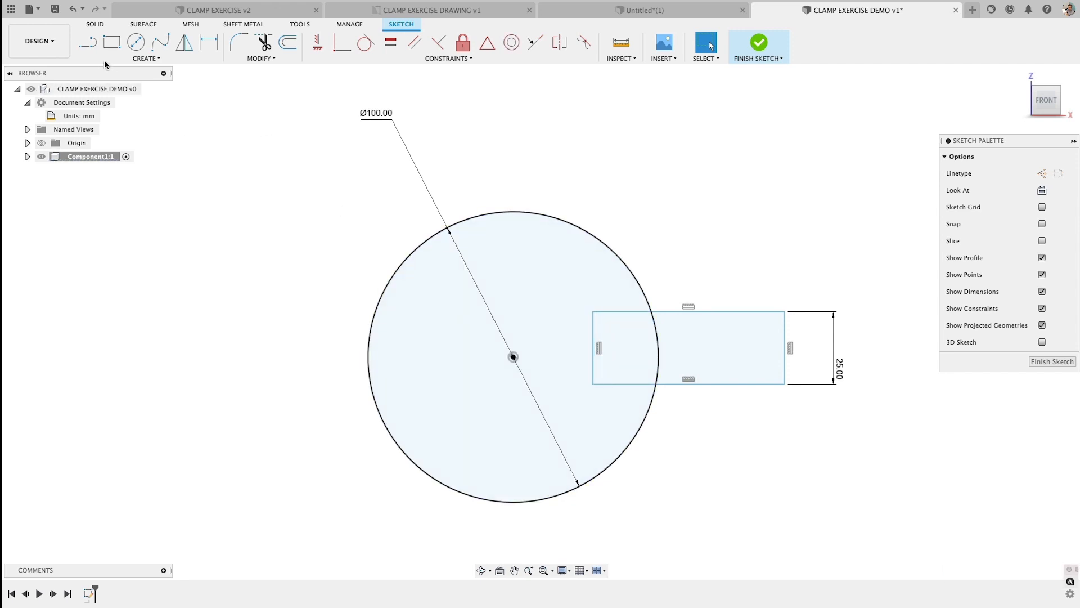
# Step: Draw a line from the circle centre to the rectangle and constrain it horizontal
pyautogui.click(88, 42)
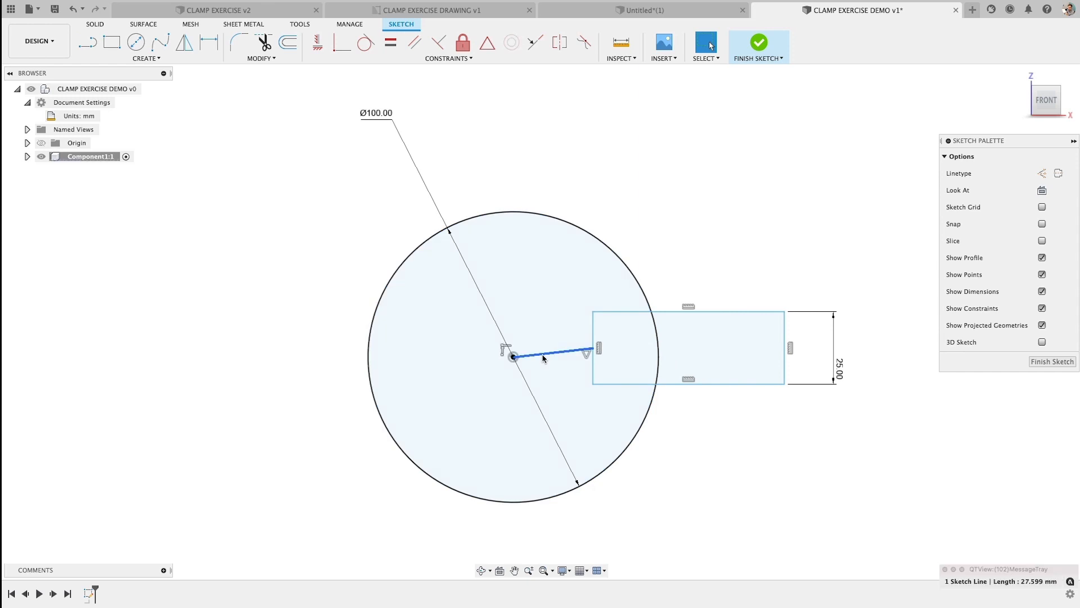
pyautogui.rightClick(542, 356)
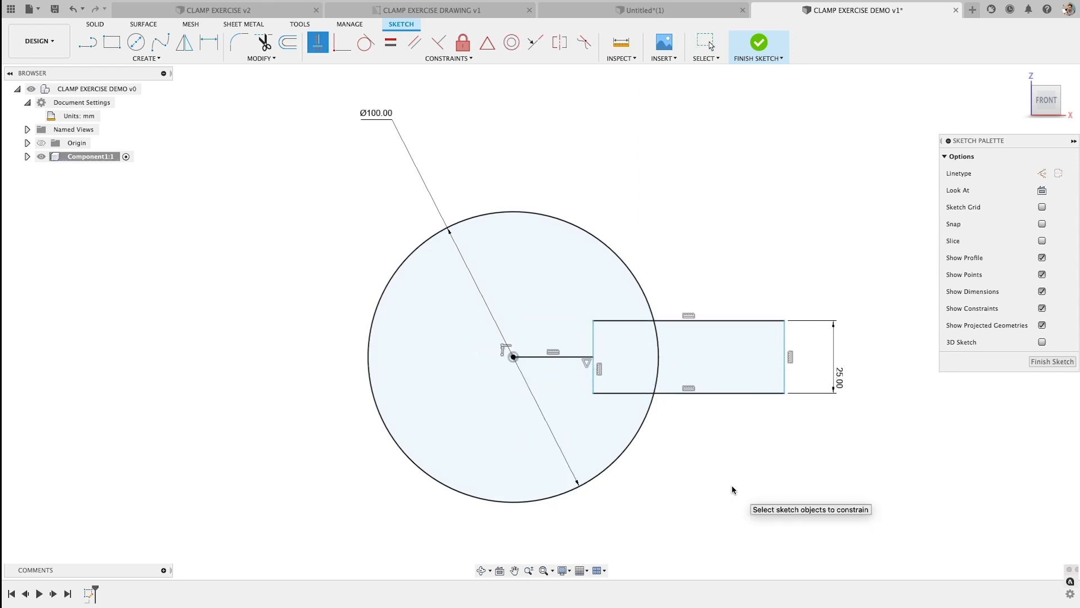
pyautogui.click(544, 356)
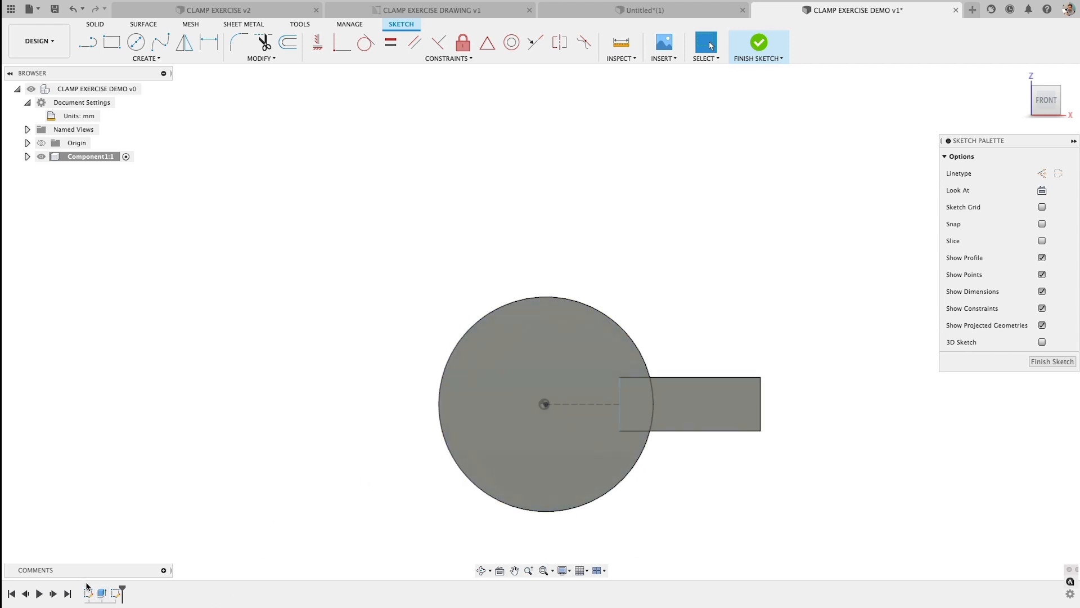
# Step: Reopen the clamp sketch from the timeline and start an offset of its curves
pyautogui.click(758, 42)
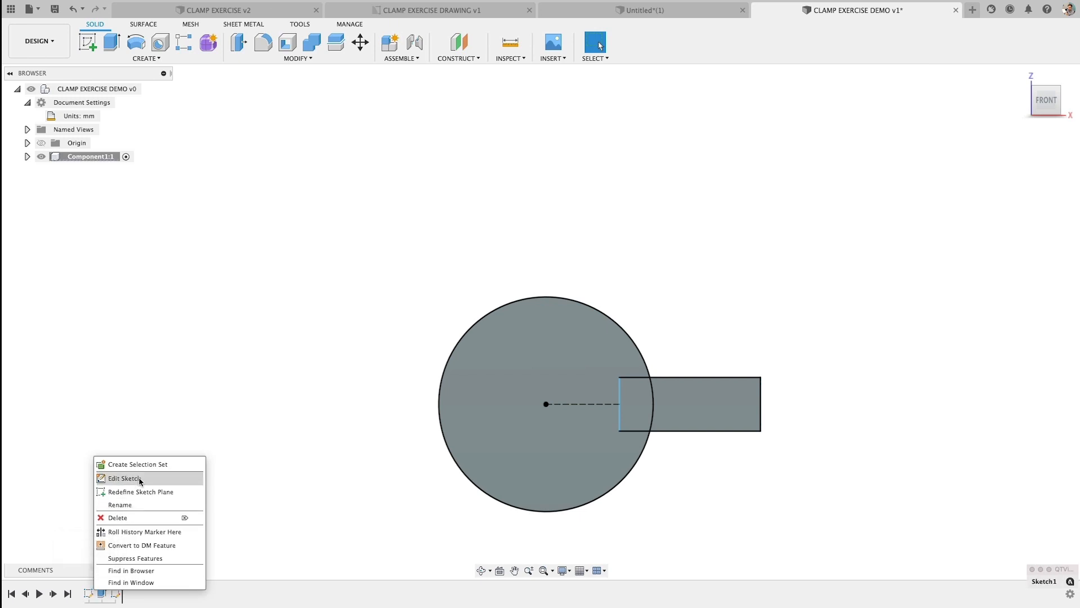
pyautogui.click(123, 478)
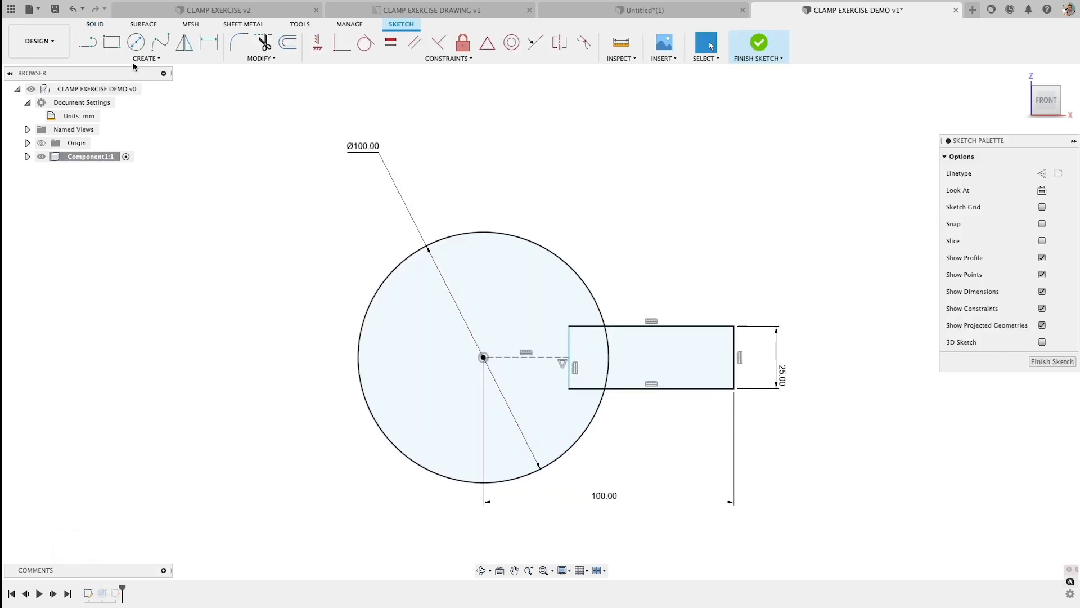
pyautogui.moveTo(135, 42)
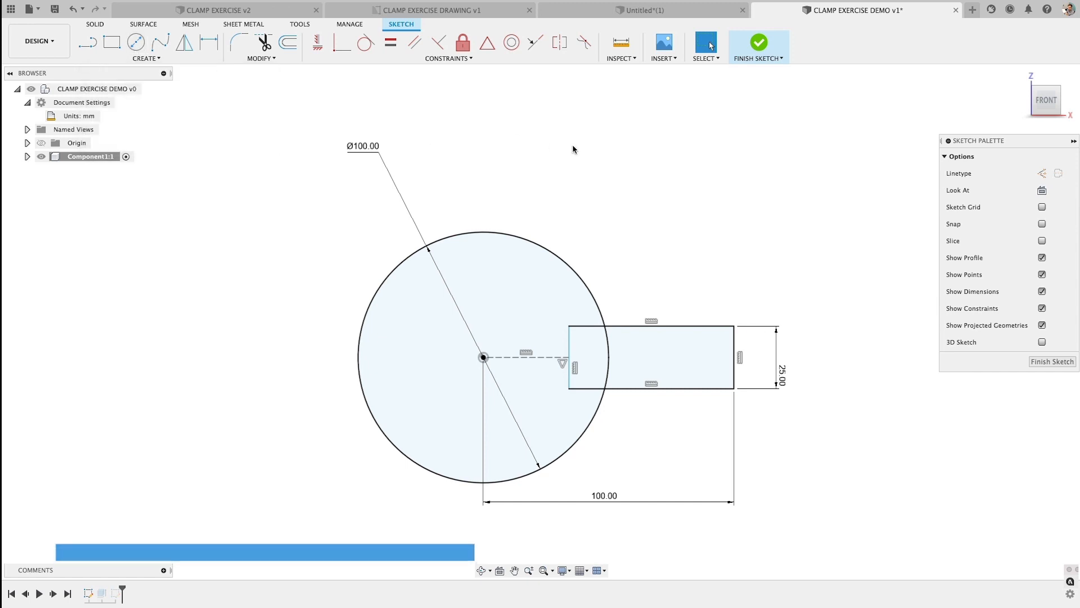
pyautogui.click(288, 42)
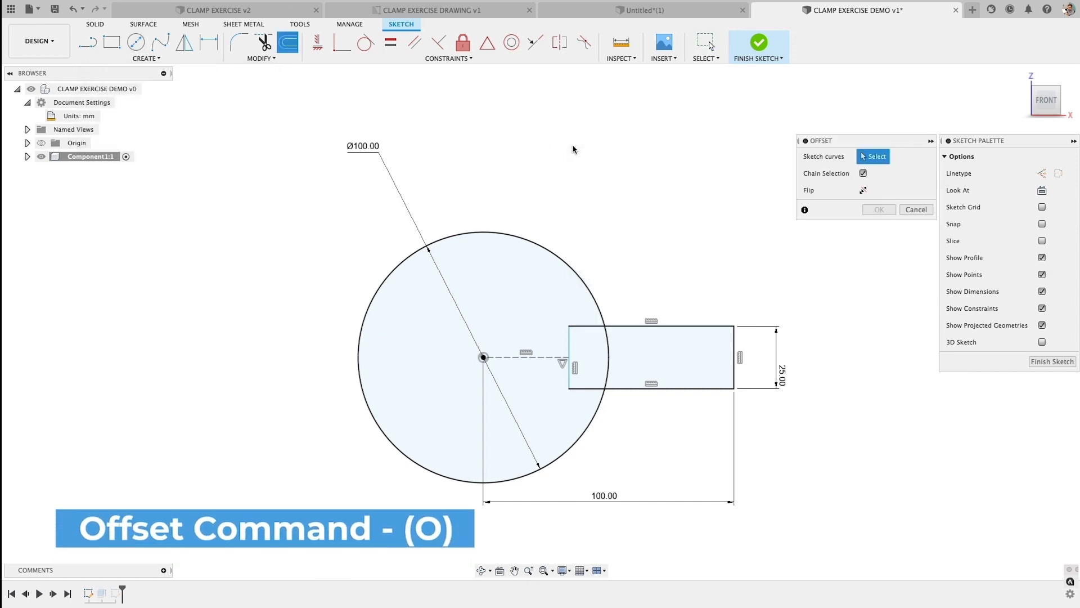
# Step: Offset the circle and tab rectangle inward by 5 mm, then finish the sketch
pyautogui.click(551, 248)
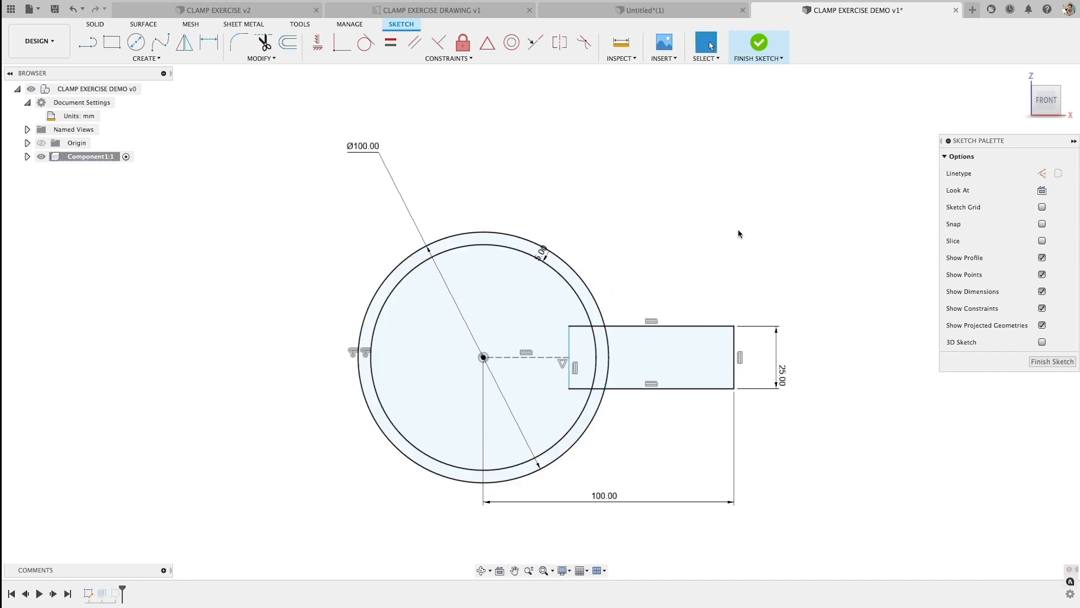
pyautogui.rightClick(739, 234)
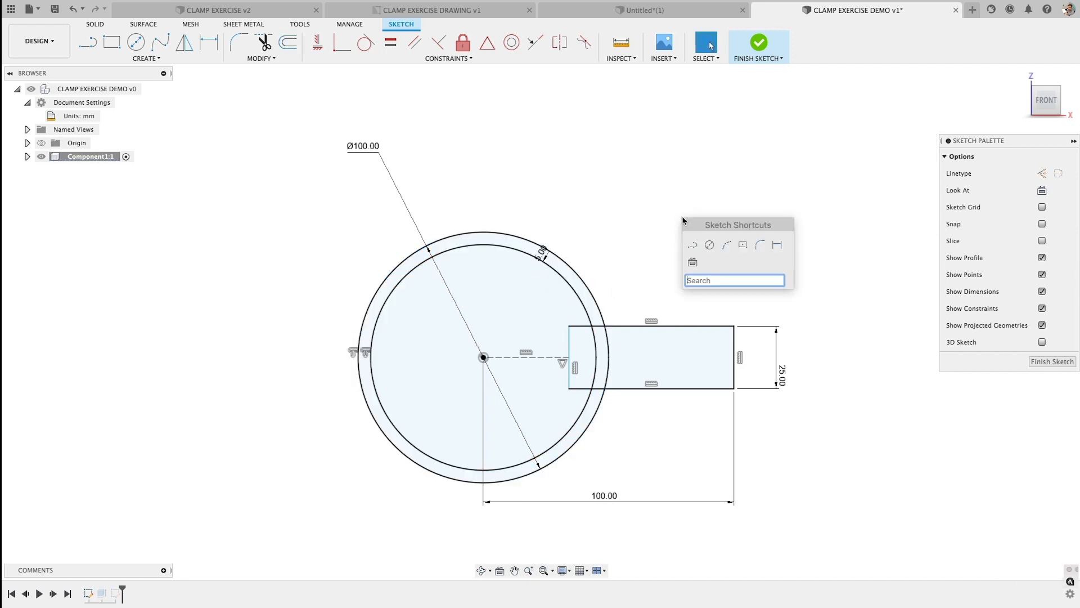
pyautogui.click(288, 43)
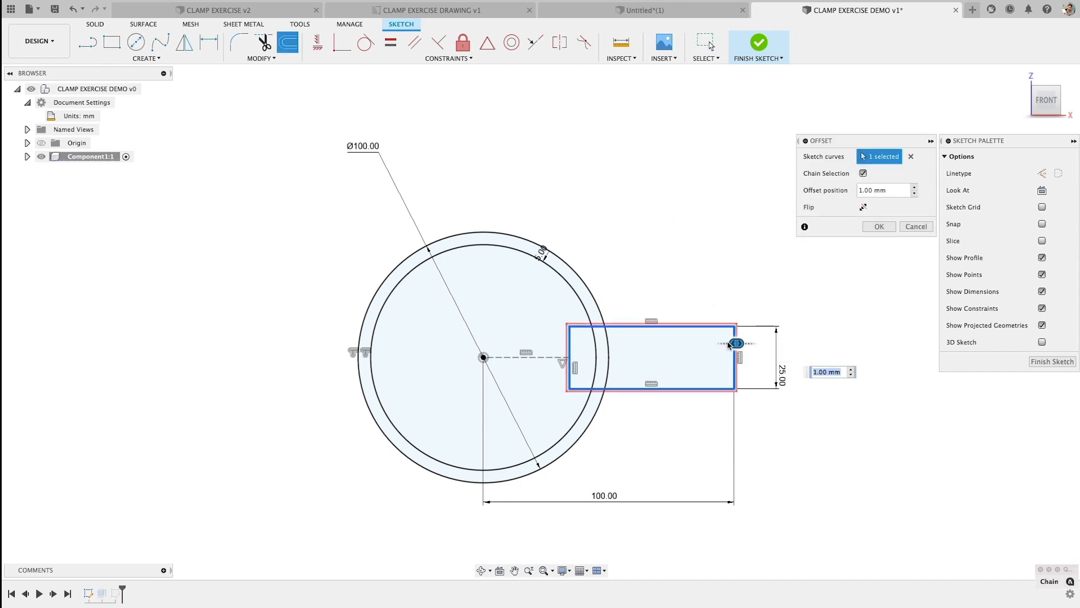
pyautogui.moveTo(736, 343); pyautogui.dragTo(723, 343)
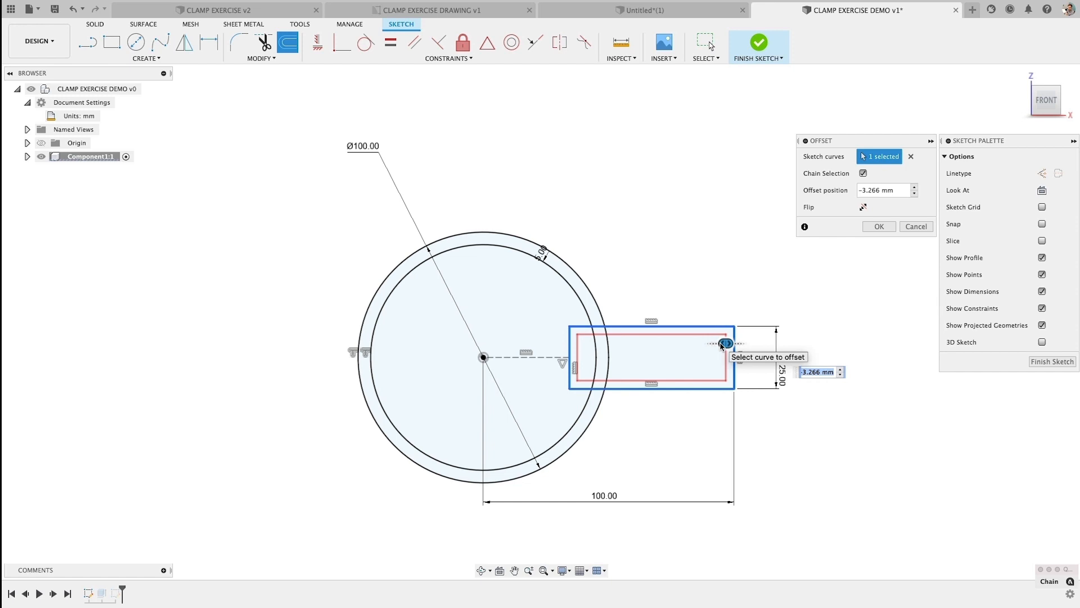
pyautogui.click(878, 226)
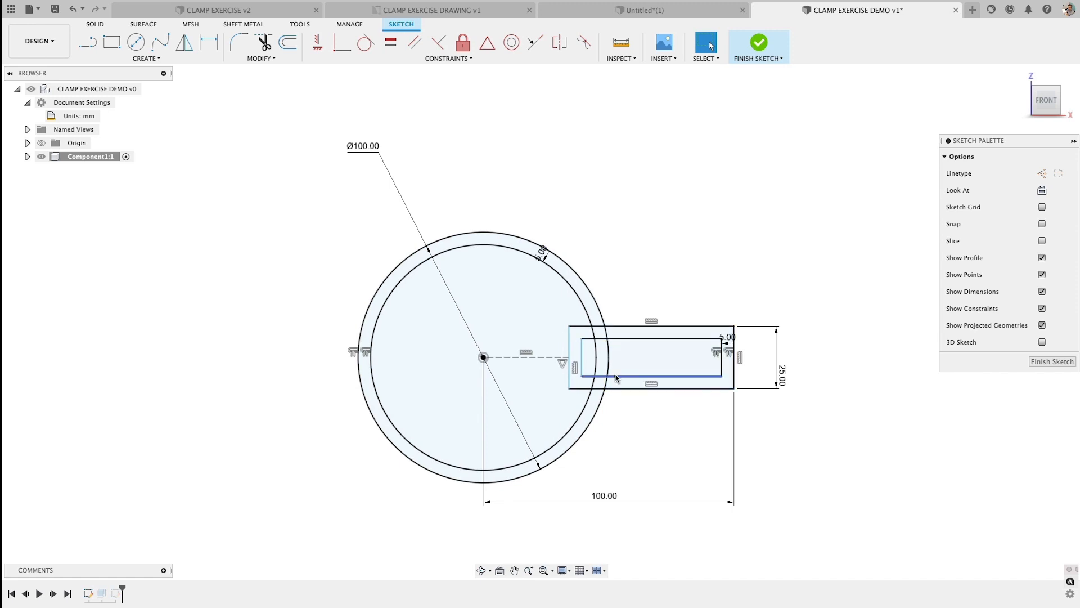
pyautogui.click(758, 43)
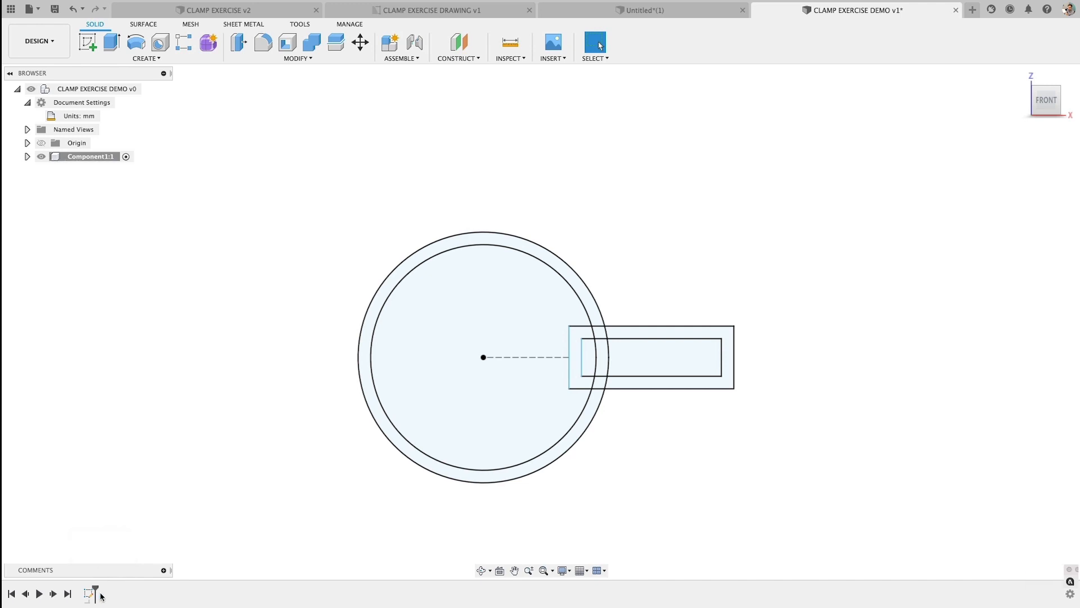
pyautogui.click(110, 41)
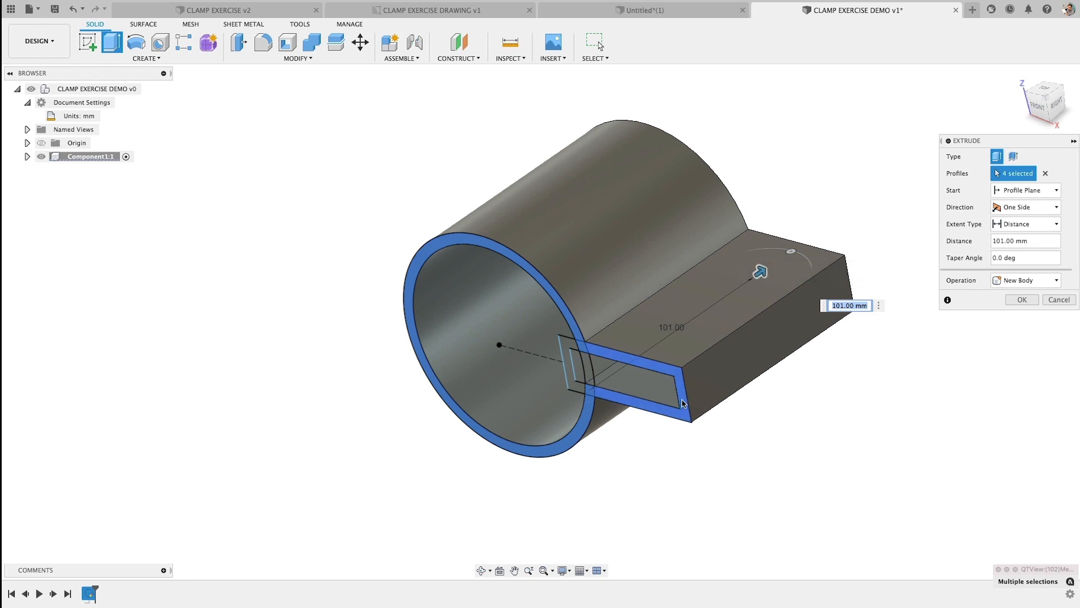
pyautogui.moveTo(681, 386)
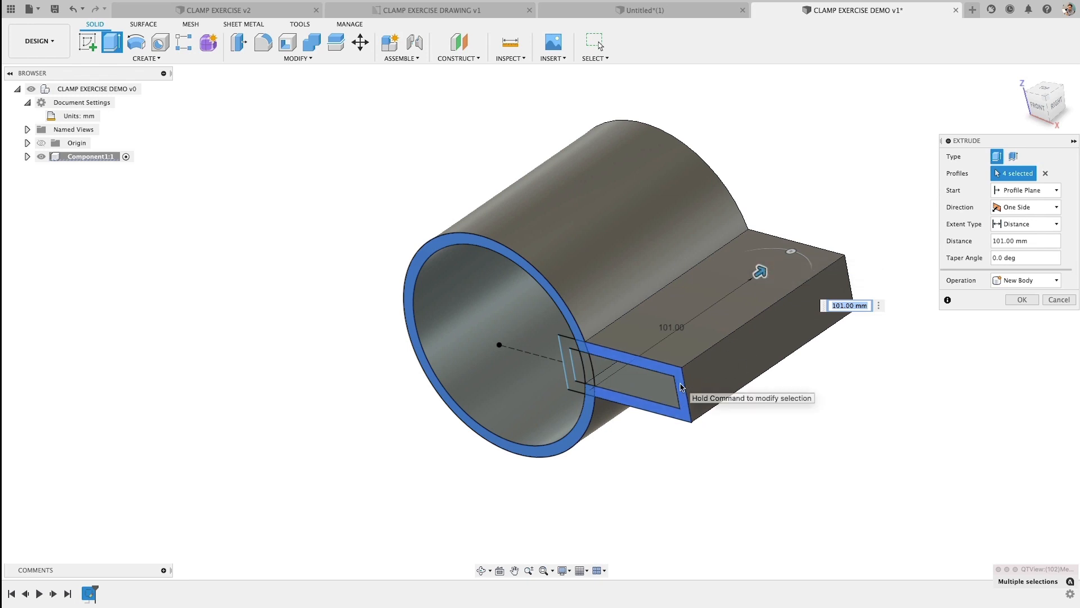
# Step: Cancel the extrusion, recheck the sketch, then pick the circle-and-tab profiles to extrude
pyautogui.click(1059, 299)
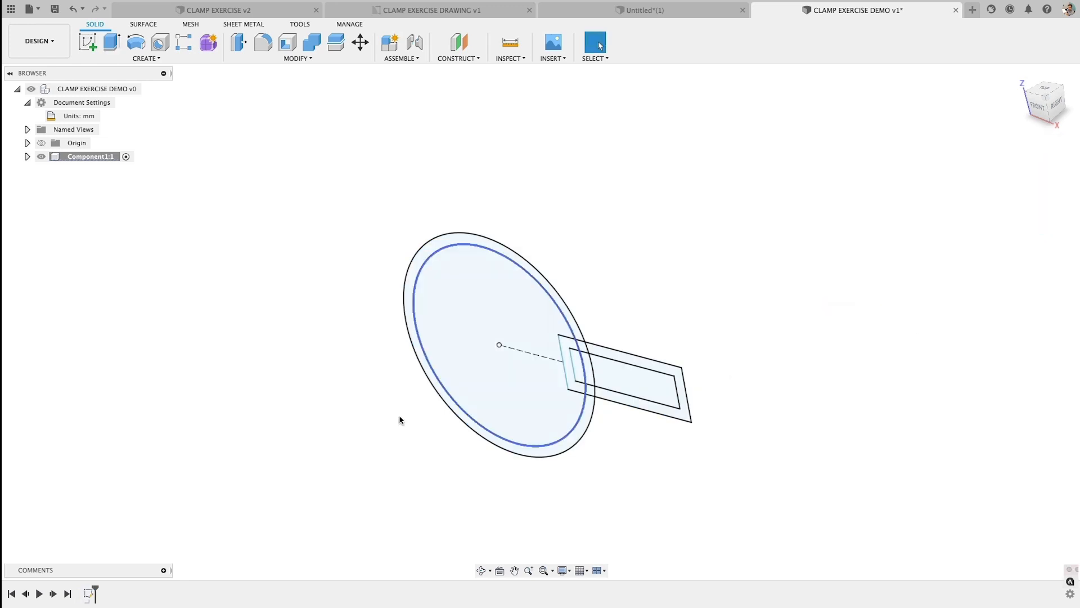
pyautogui.rightClick(499, 345)
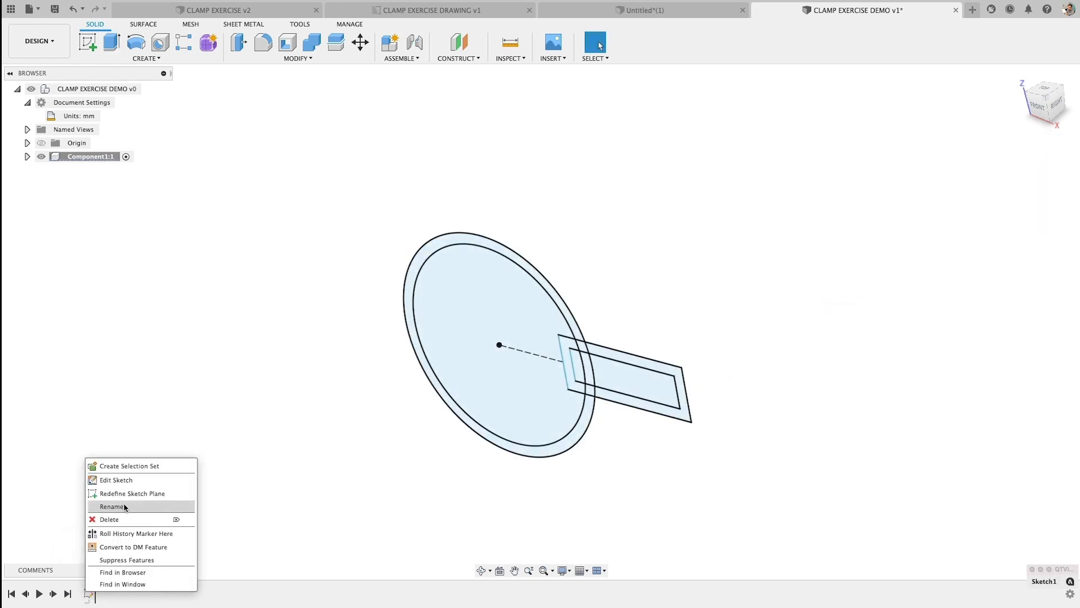
pyautogui.click(115, 479)
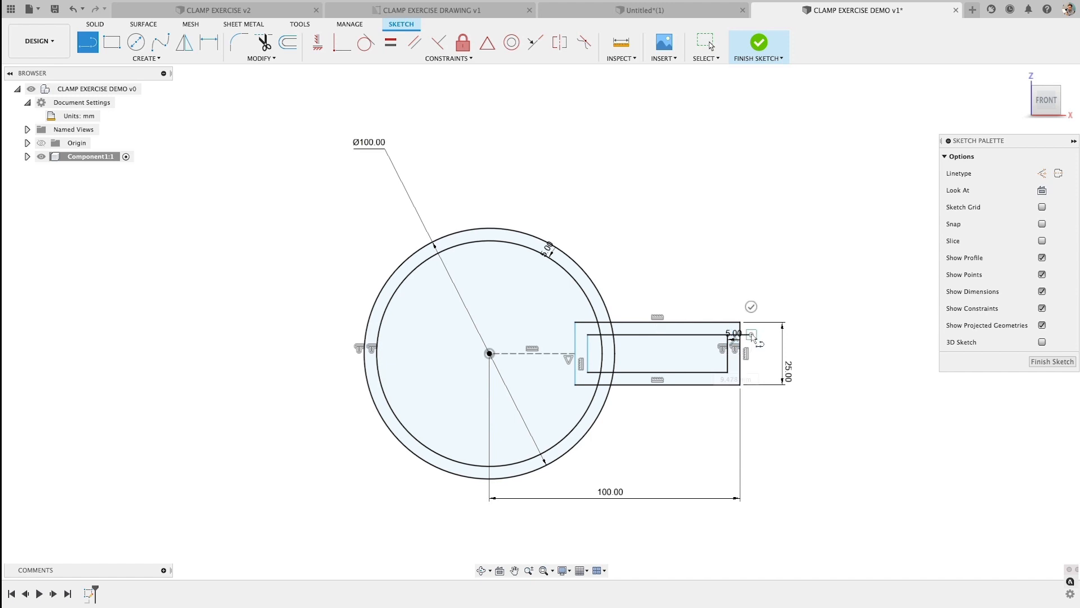
pyautogui.click(758, 41)
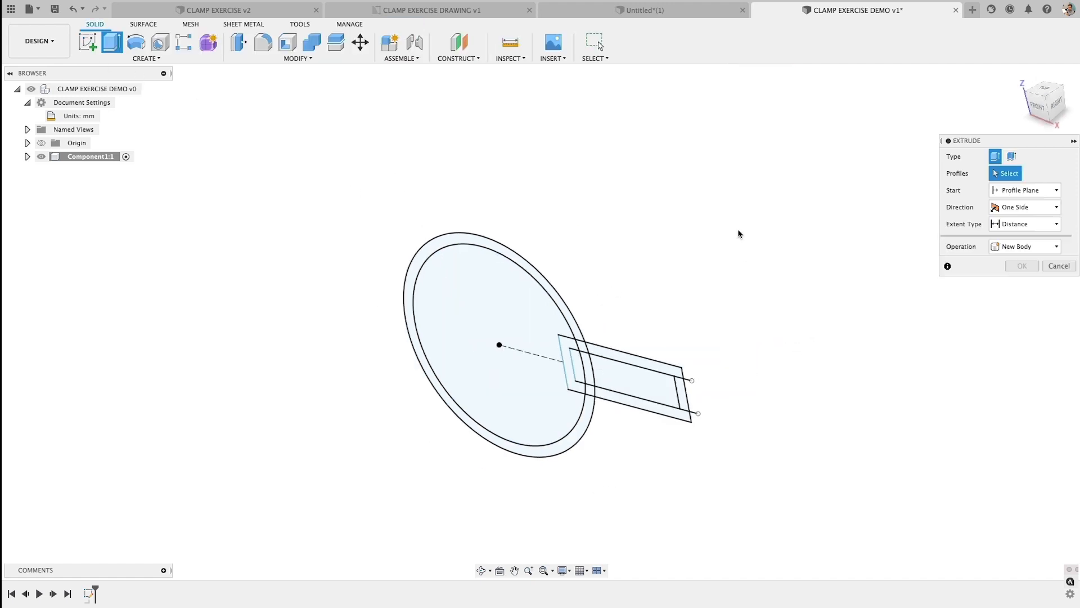
pyautogui.click(499, 344)
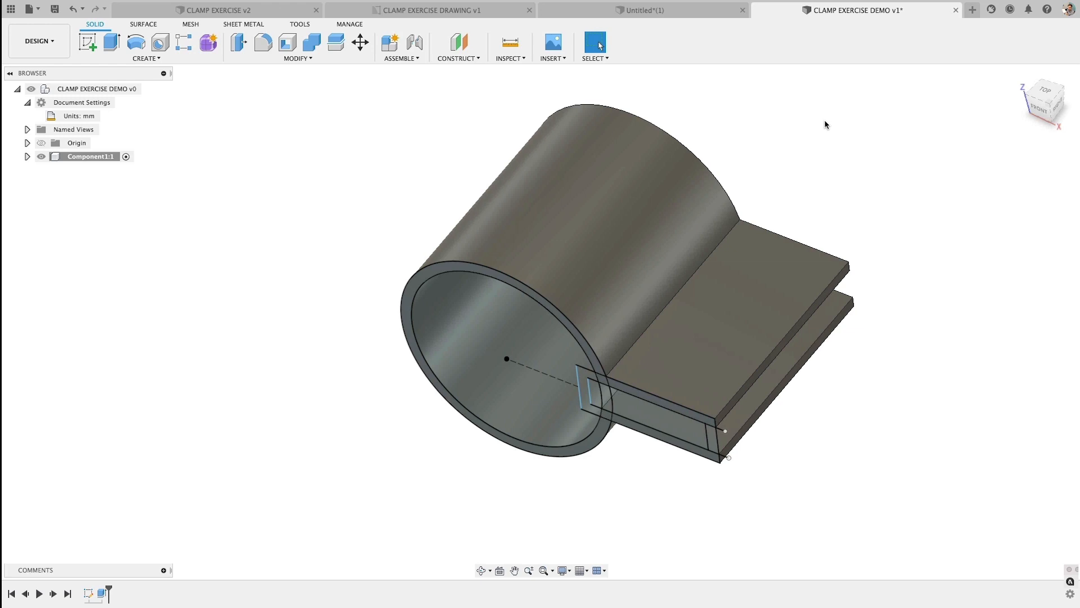
pyautogui.moveTo(276, 267)
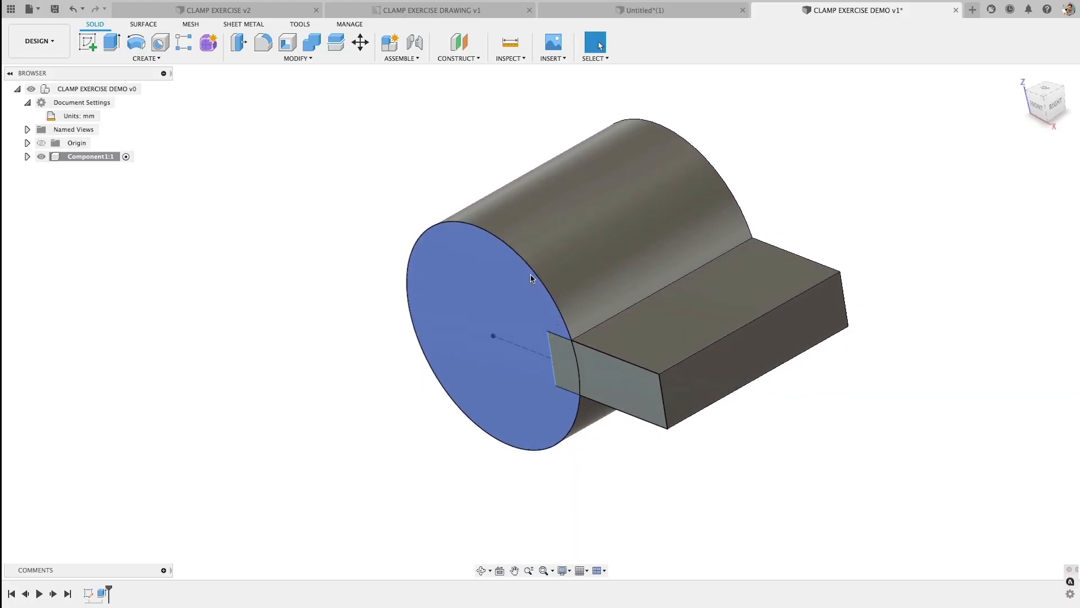
pyautogui.moveTo(482, 402)
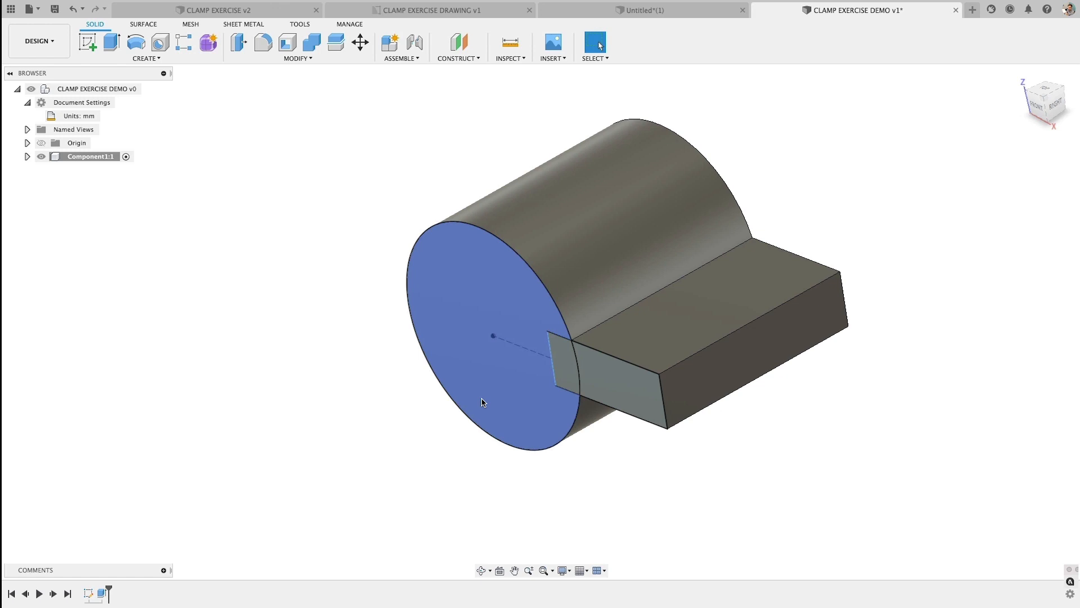
# Step: Shell the body with 5 mm inside thickness, removing the front circular and tab end faces
pyautogui.rightClick(482, 402)
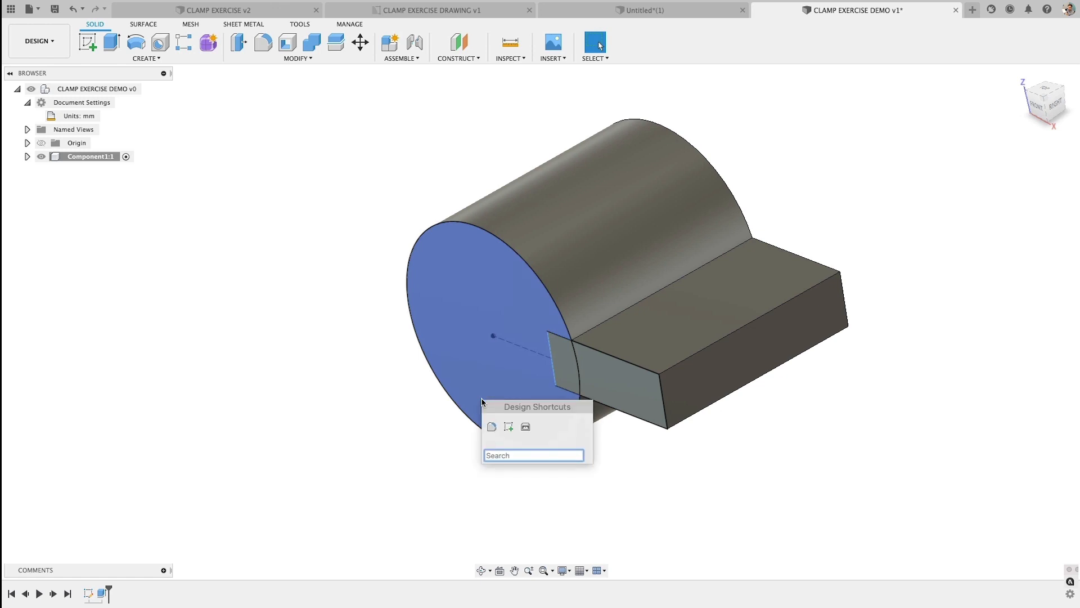
pyautogui.write('SHELL')
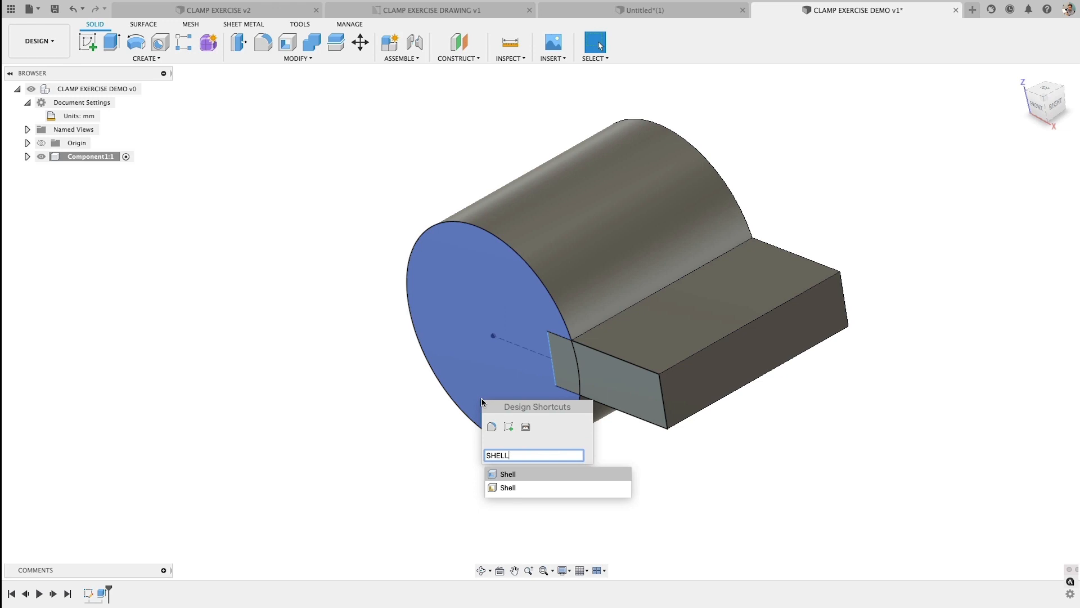
pyautogui.click(508, 473)
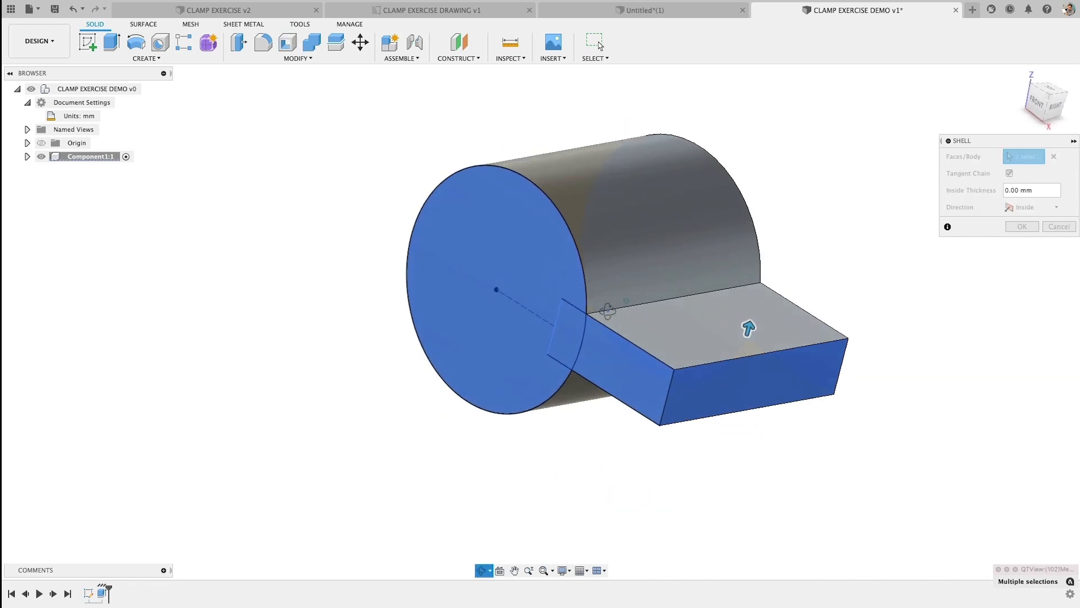
pyautogui.click(747, 327)
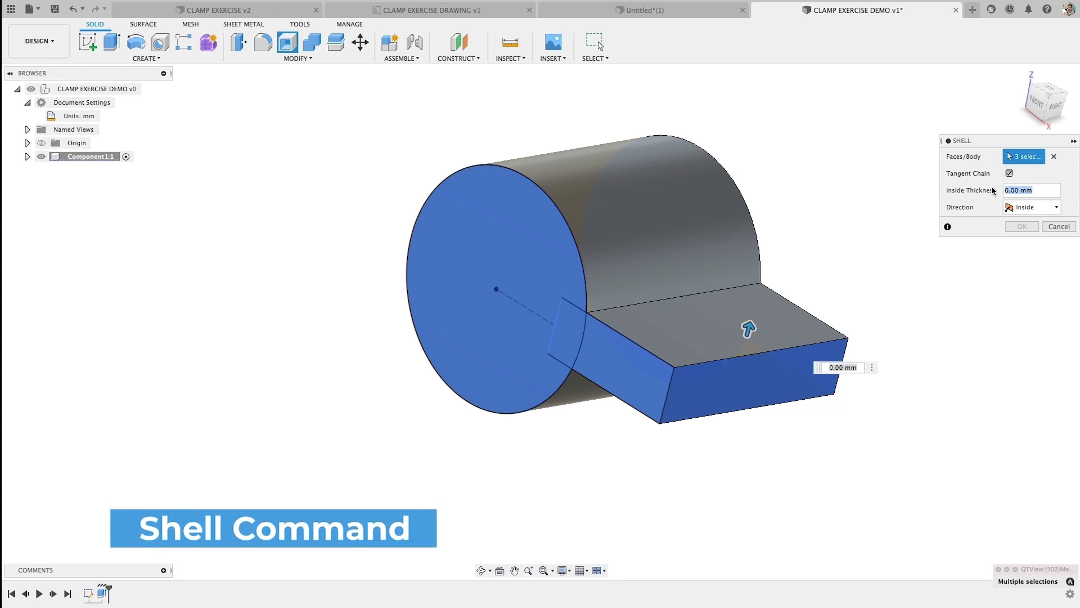
pyautogui.write('5')
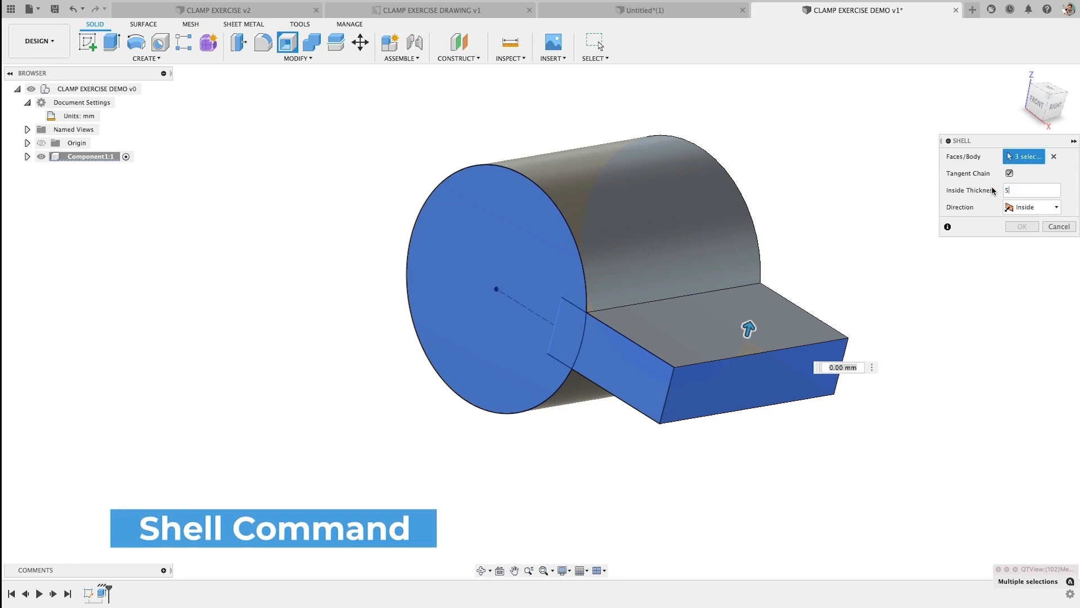
pyautogui.write('5')
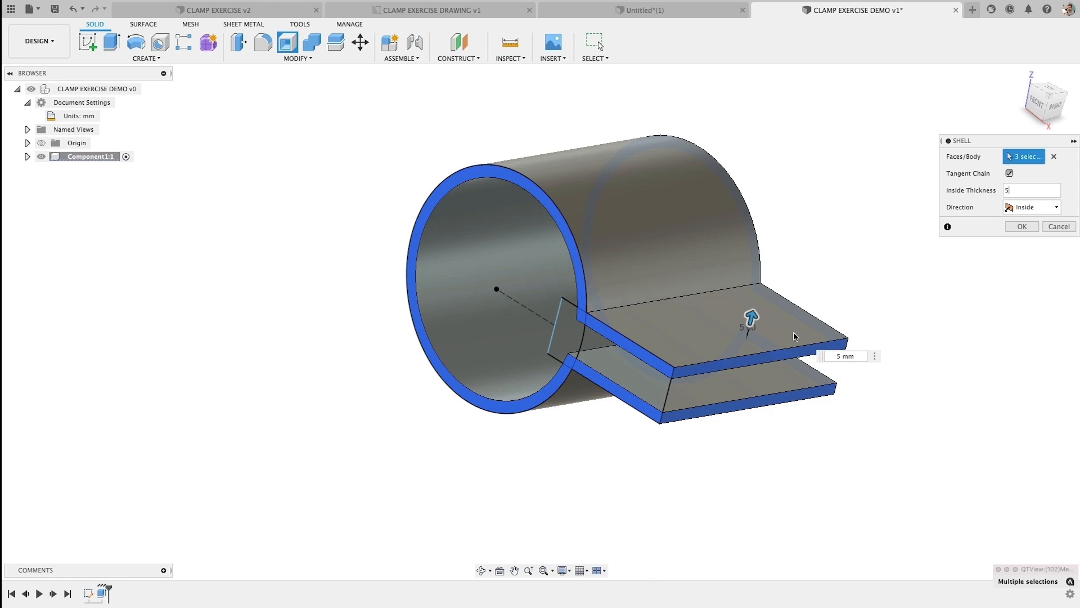
pyautogui.moveTo(457, 344)
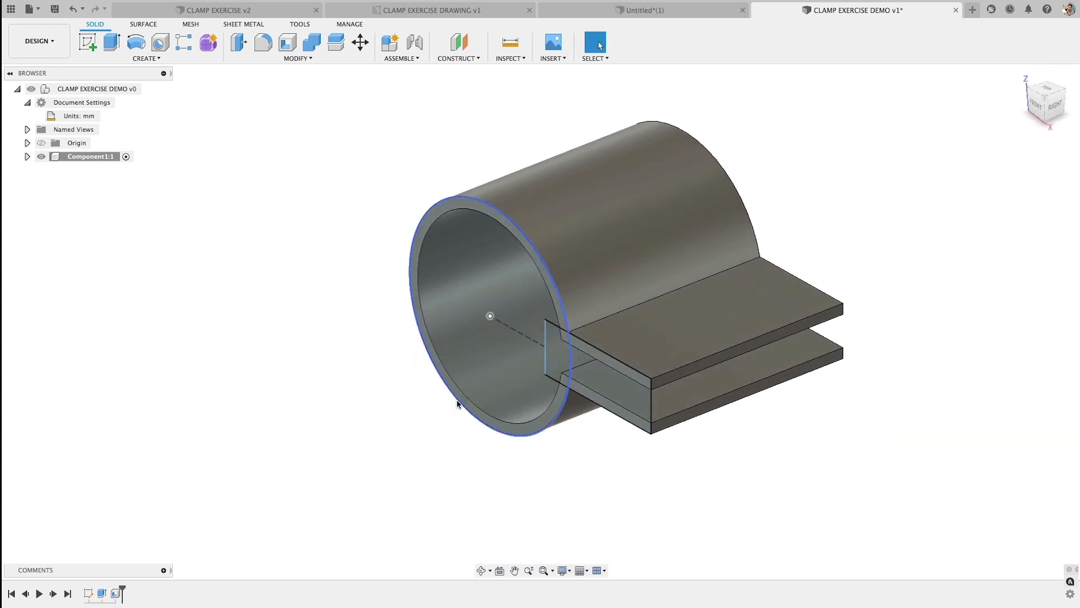
pyautogui.rightClick(116, 594)
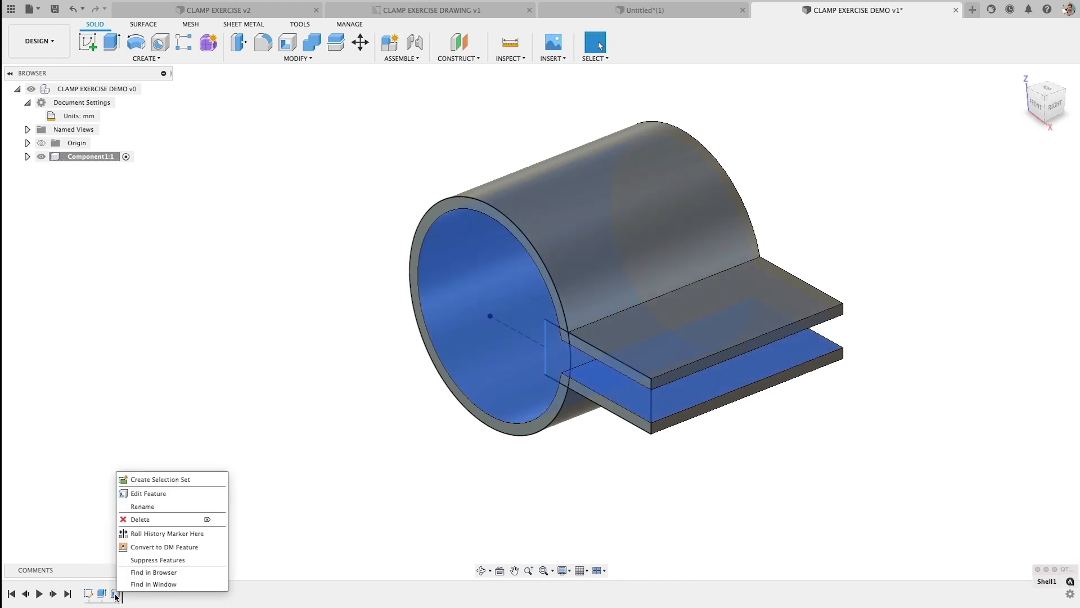
pyautogui.click(148, 493)
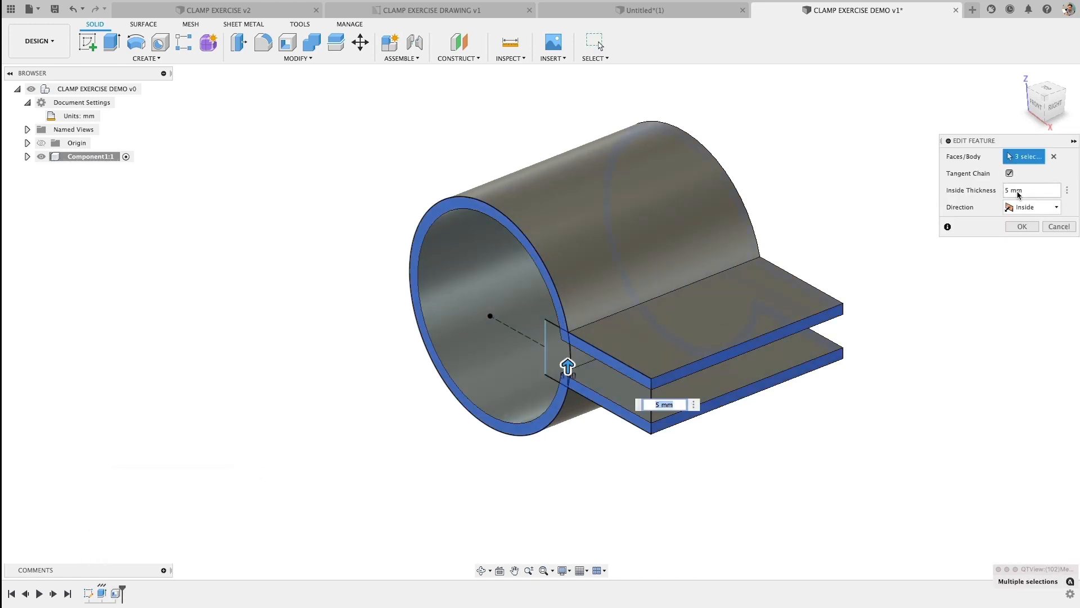
pyautogui.click(1026, 190)
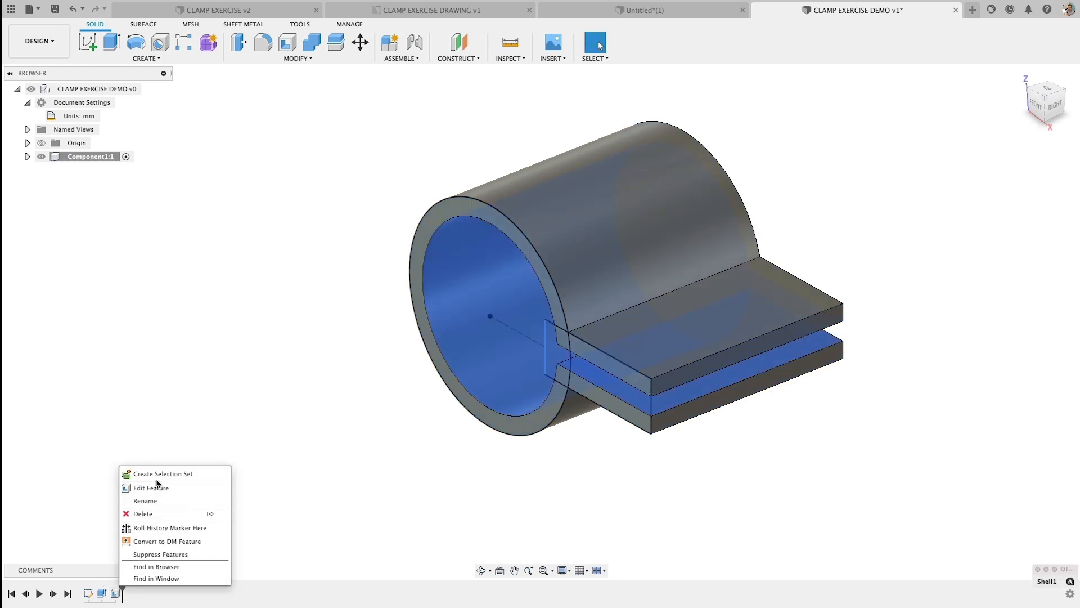
pyautogui.click(151, 488)
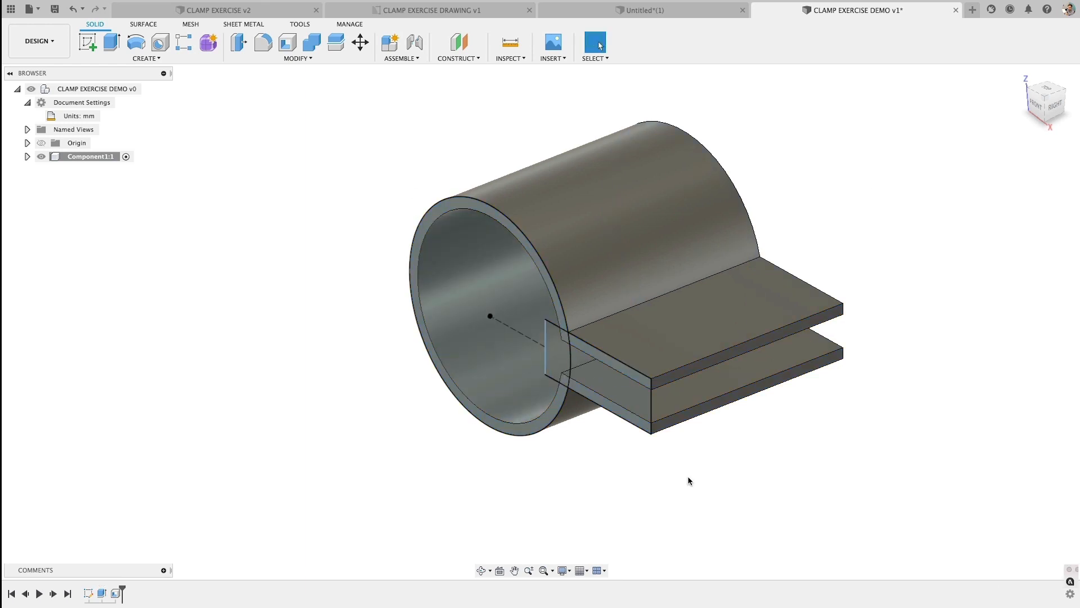
# Step: Fillet the four outer tab corner edges with a 20 mm radius
pyautogui.click(262, 41)
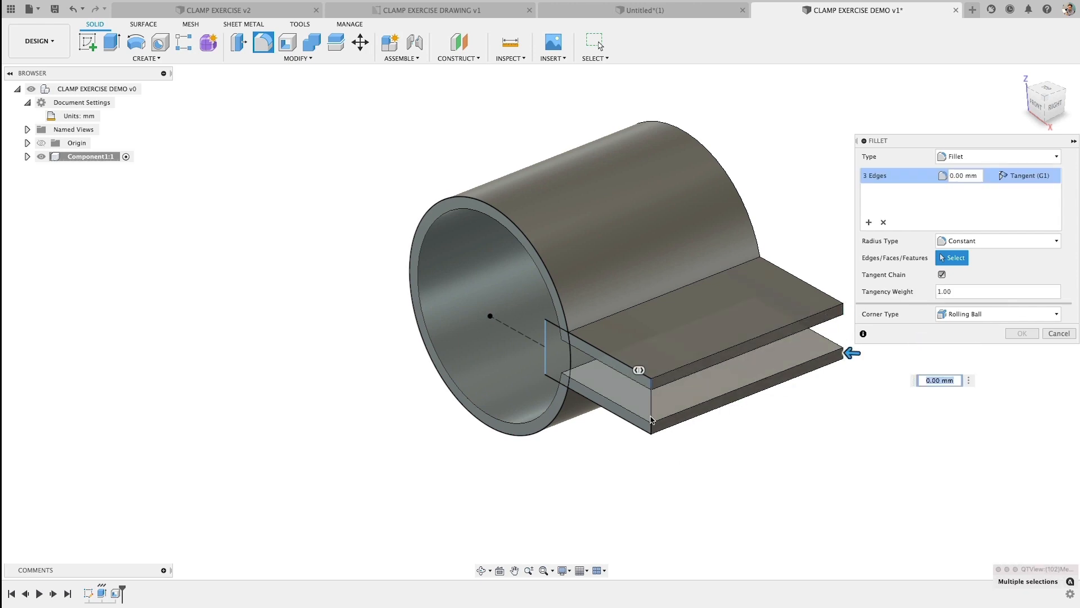
pyautogui.click(648, 427)
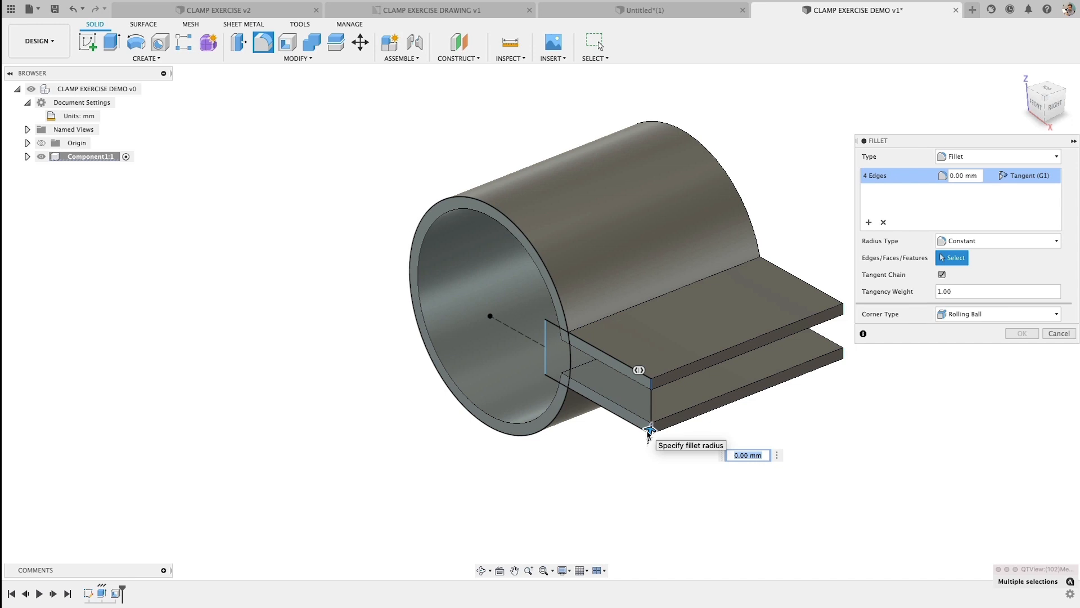
pyautogui.write('20')
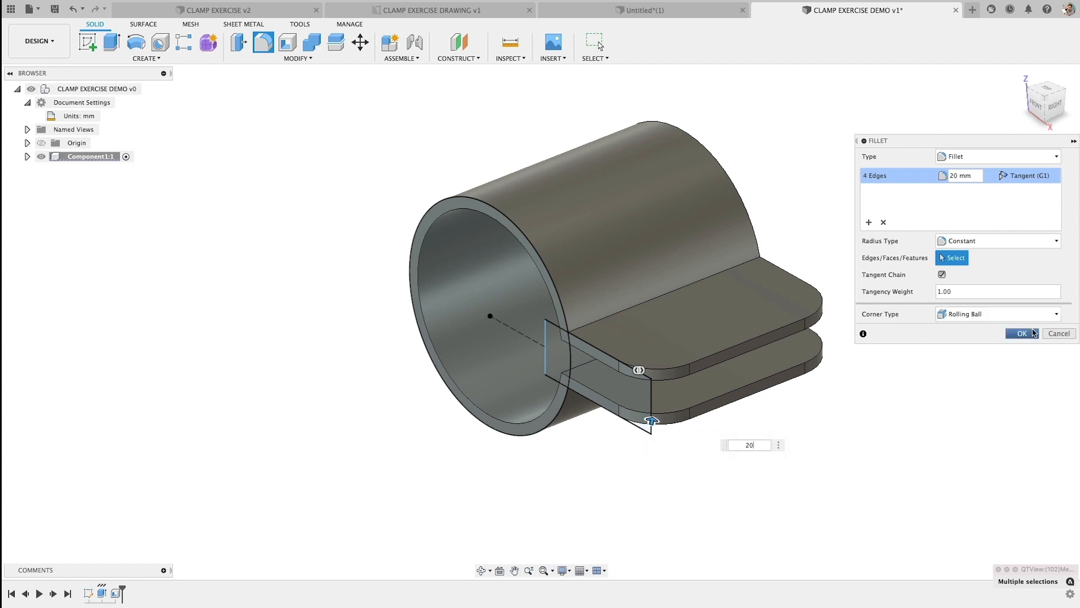
pyautogui.click(1021, 333)
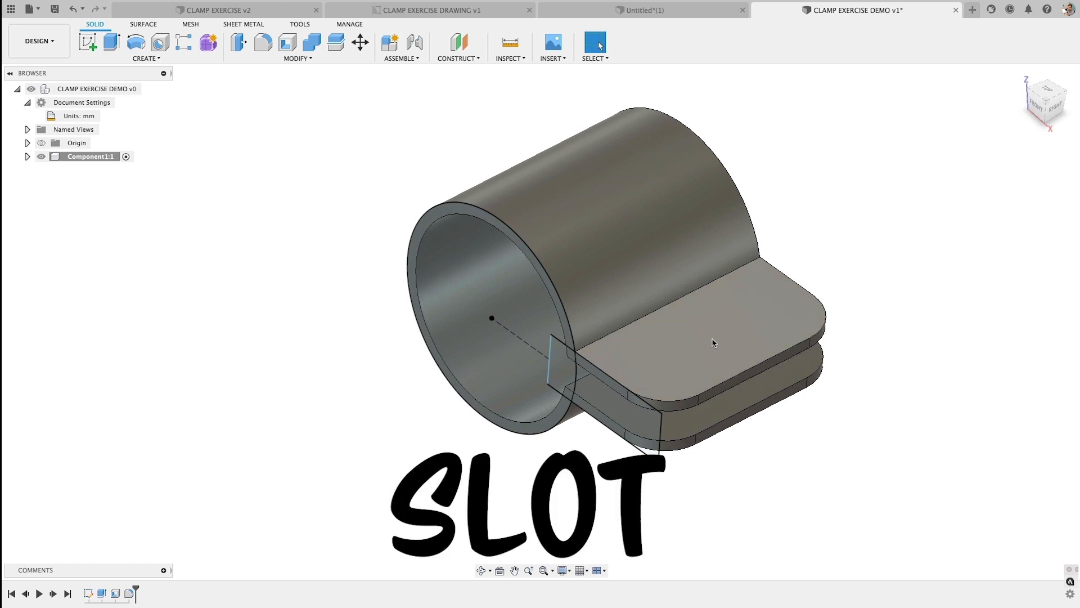
# Step: Create a sketch on the upper tab plate's top face and bring up the slot shapes
pyautogui.click(713, 342)
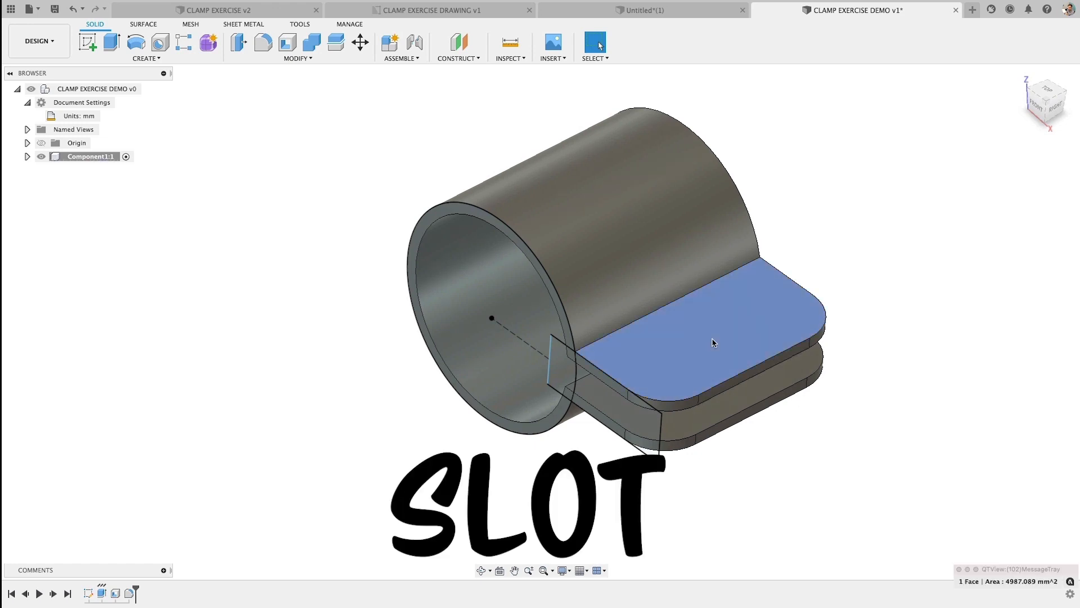
pyautogui.click(713, 343)
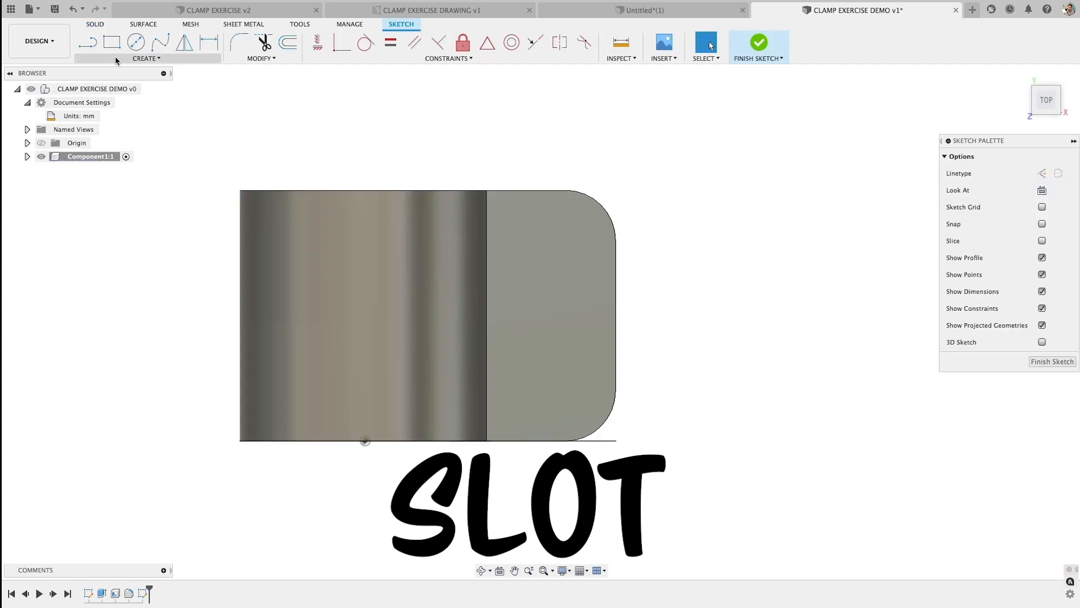
pyautogui.click(145, 58)
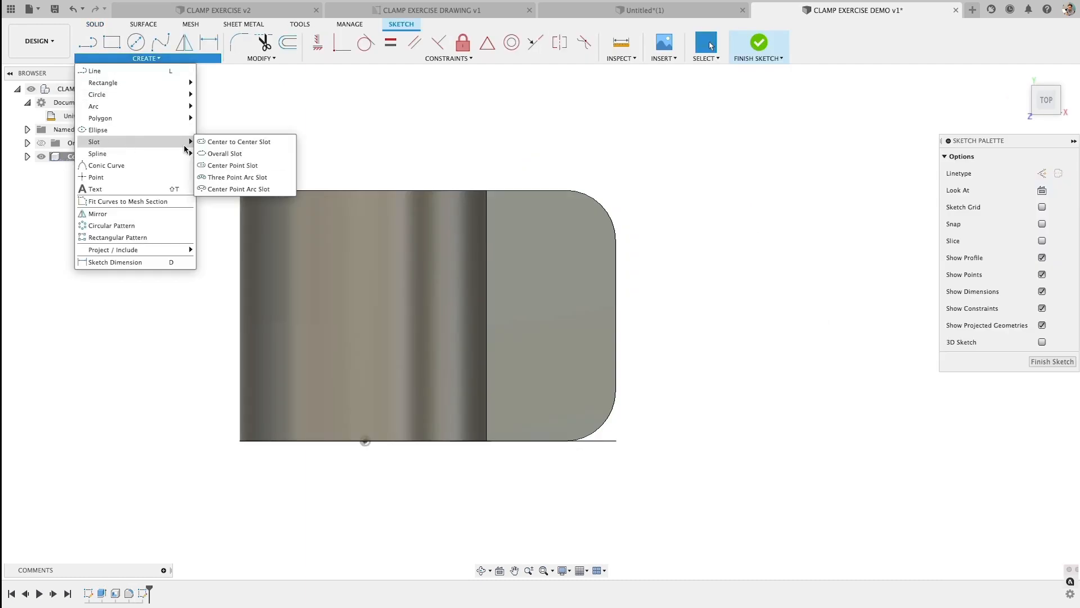
pyautogui.moveTo(234, 153)
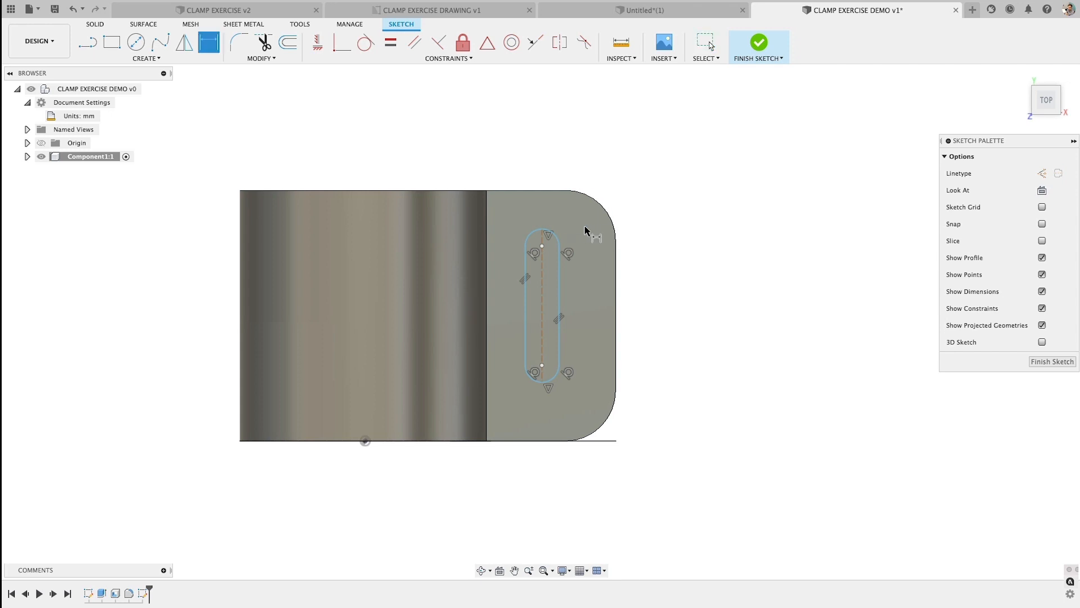
# Step: Dimension the slot: 50 mm length, R7.5 ends, 30 mm from the tab's end
pyautogui.click(543, 234)
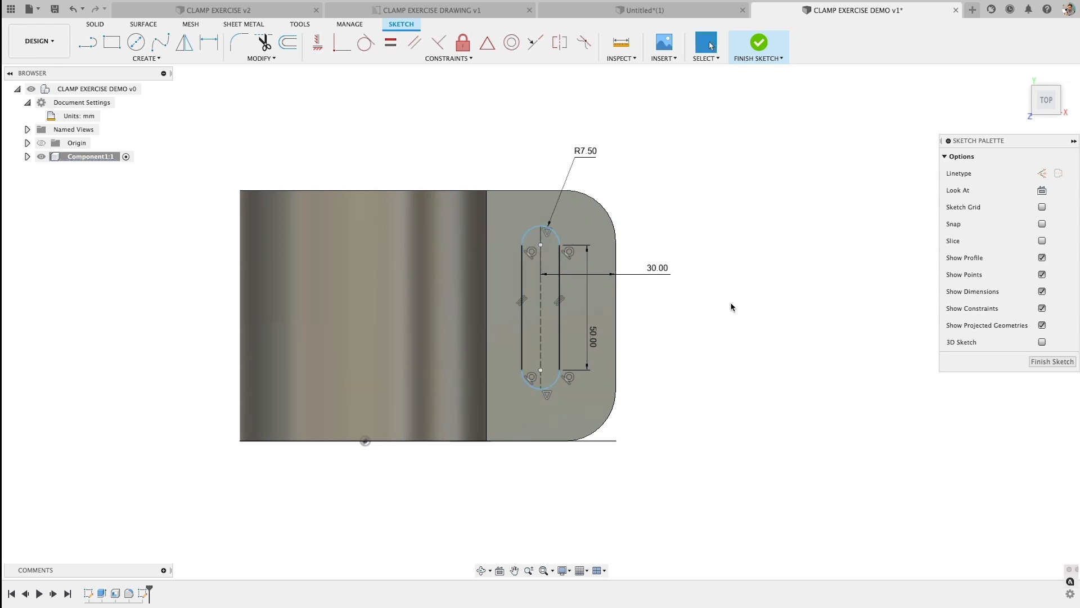
pyautogui.moveTo(88, 42)
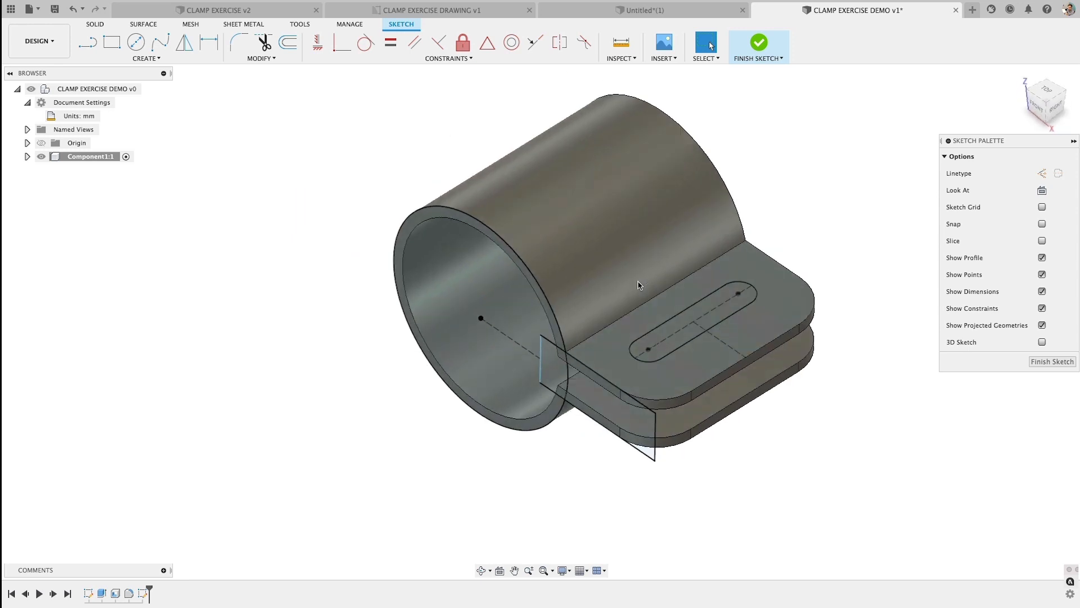
# Step: Extrude the slot profile as a cut through both tab plates
pyautogui.click(758, 41)
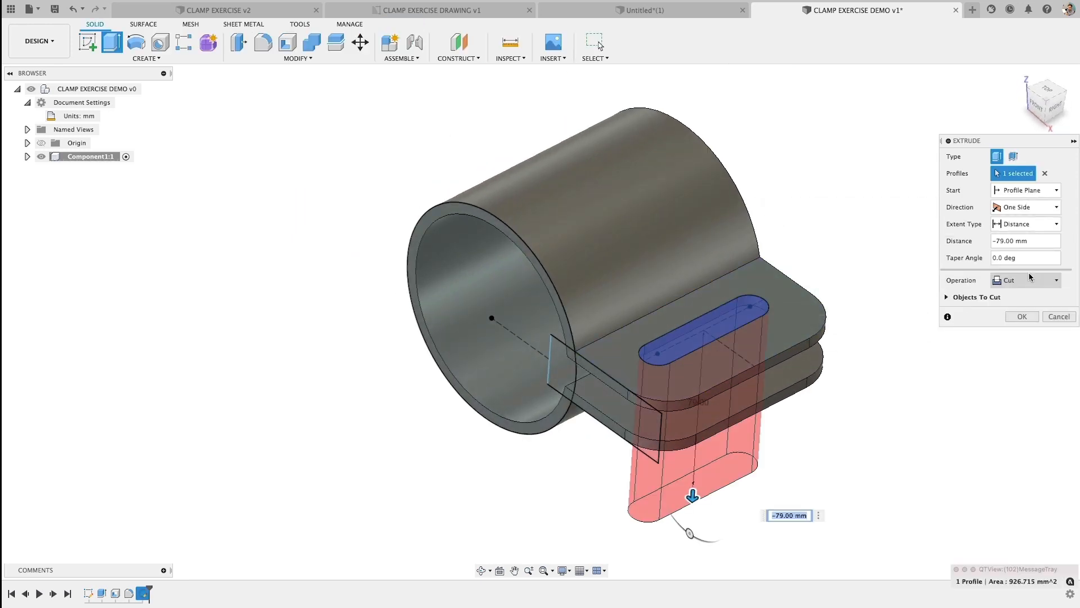
pyautogui.click(1021, 316)
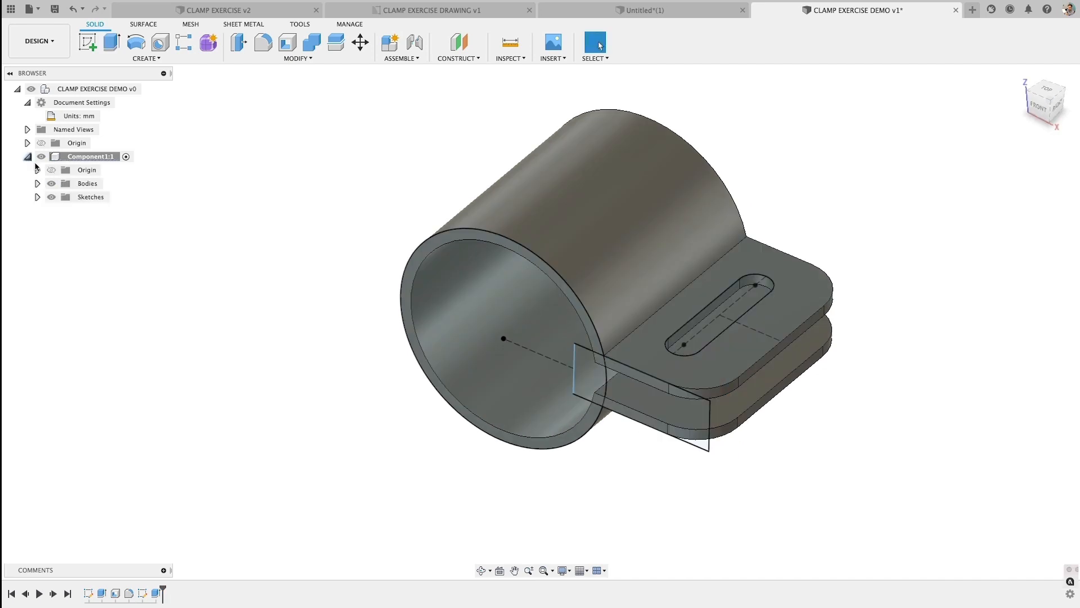